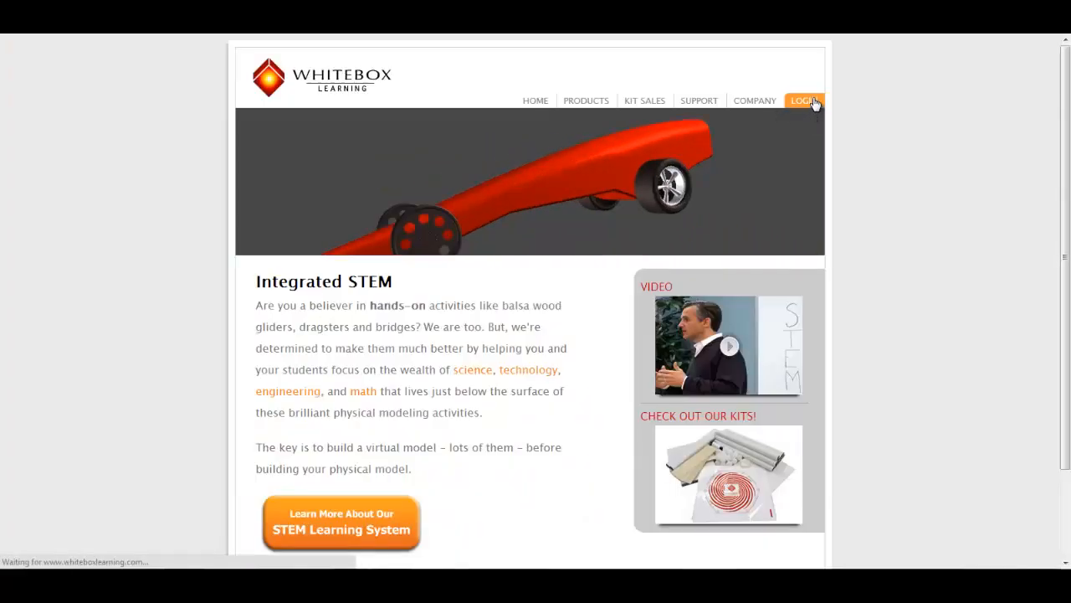
- Log in as a student with ID 11 and launch the Rockets 2.0 application
{"action": "left_click", "coordinate": [803, 101]}
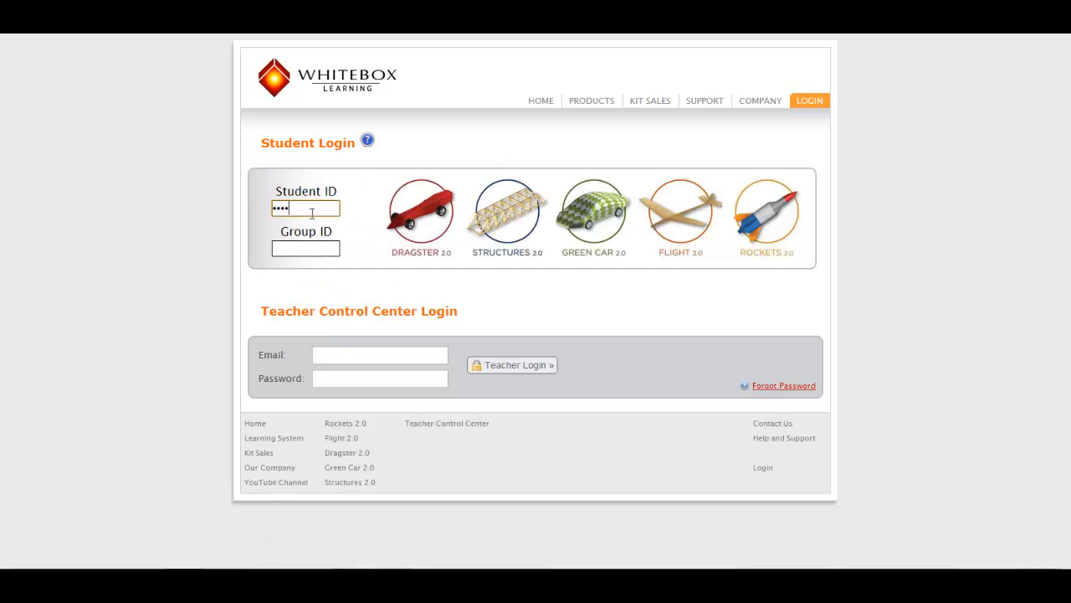
{"action": "type", "text": "1111"}
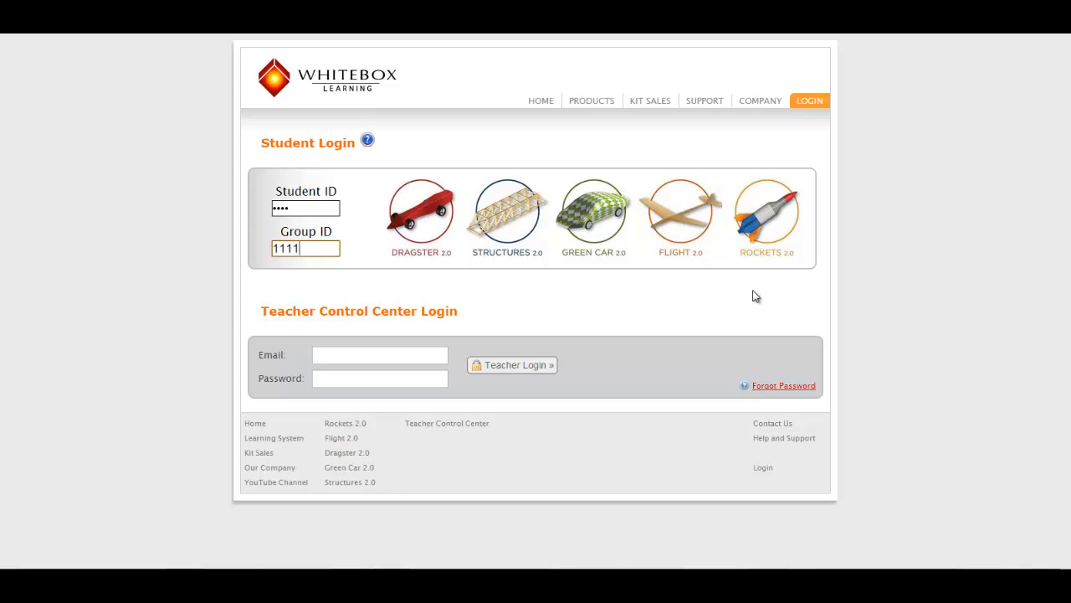
{"action": "mouse_move", "coordinate": [777, 216]}
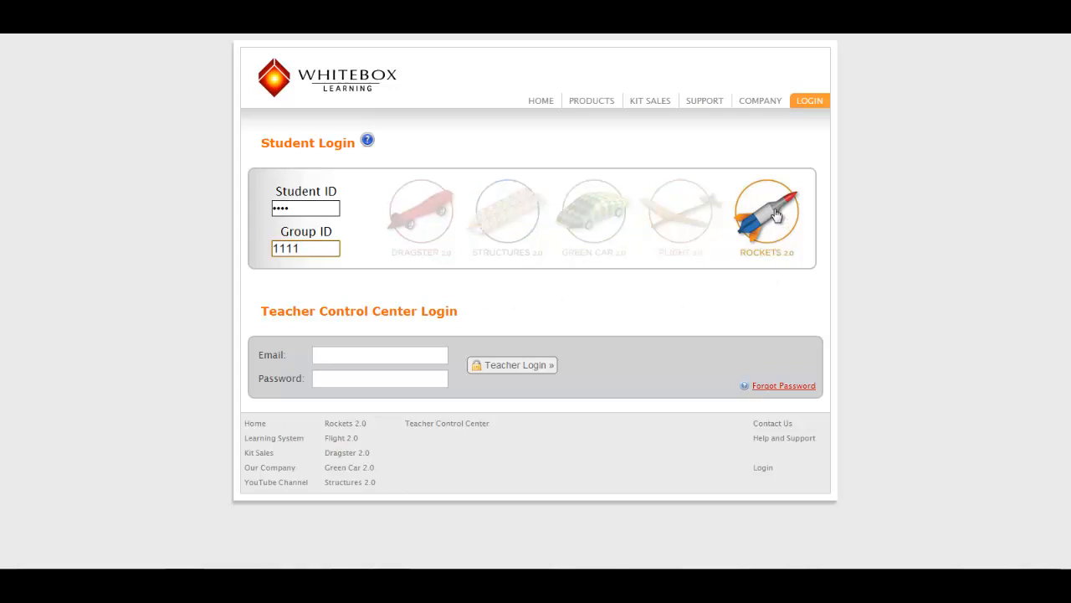
{"action": "left_click", "coordinate": [767, 214]}
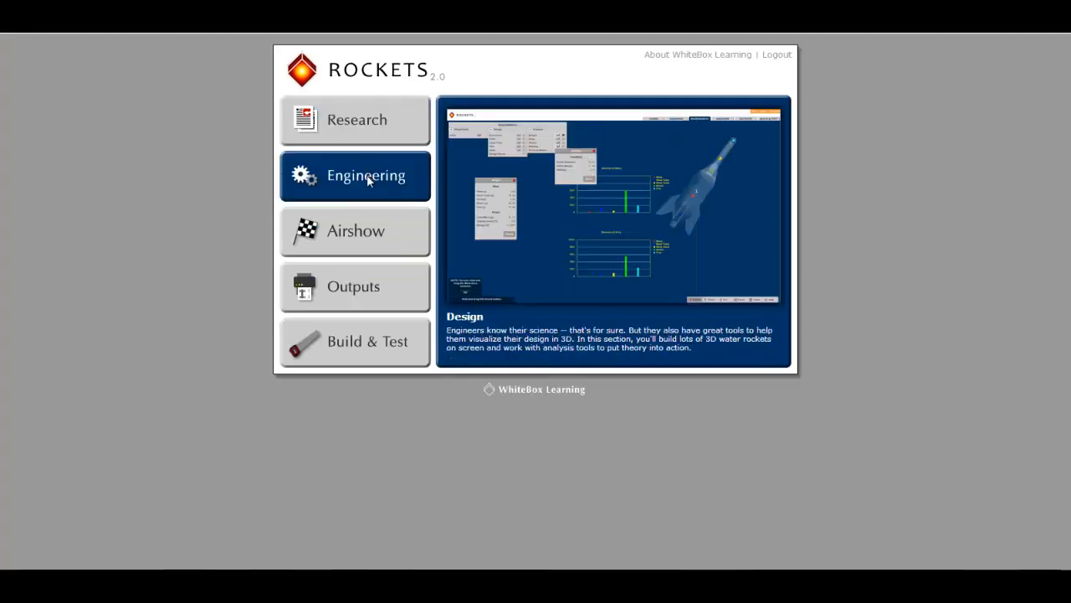
- Enter the Research section to reach the Rocket Stability lesson
{"action": "left_click", "coordinate": [355, 341]}
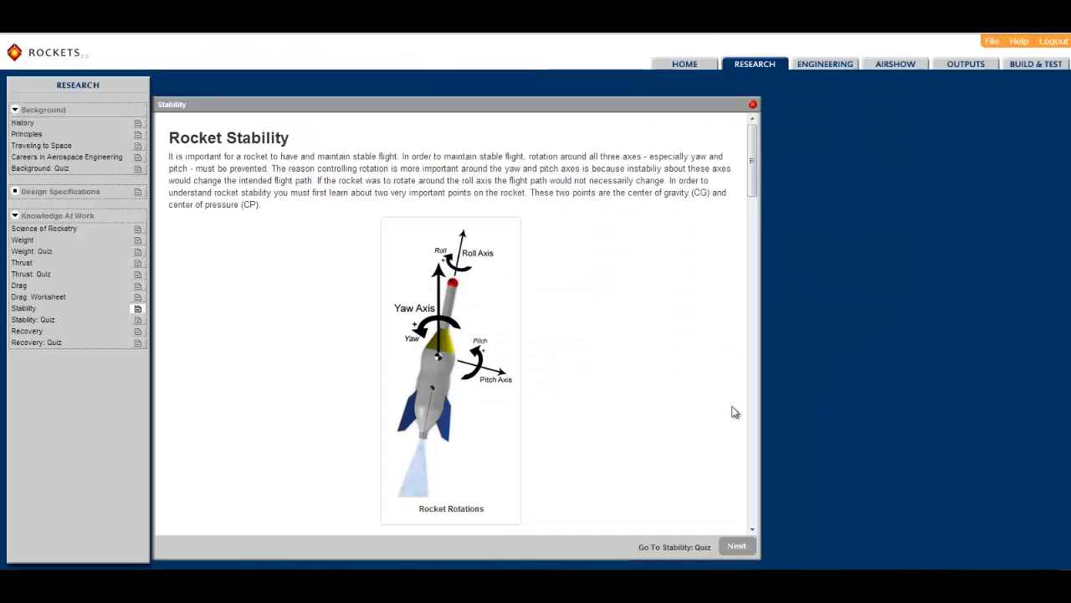
{"action": "mouse_move", "coordinate": [753, 502]}
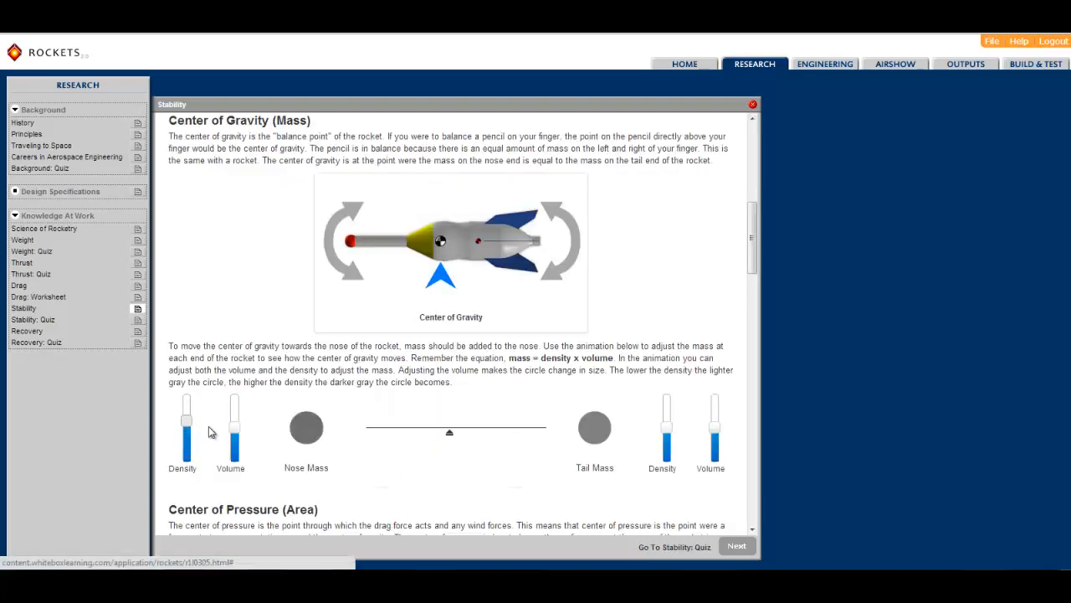
- Shift mass toward the tail and change nose area to move the centres of gravity and pressure
{"action": "left_click_drag", "start_coordinate": [234, 419], "coordinate": [235, 435]}
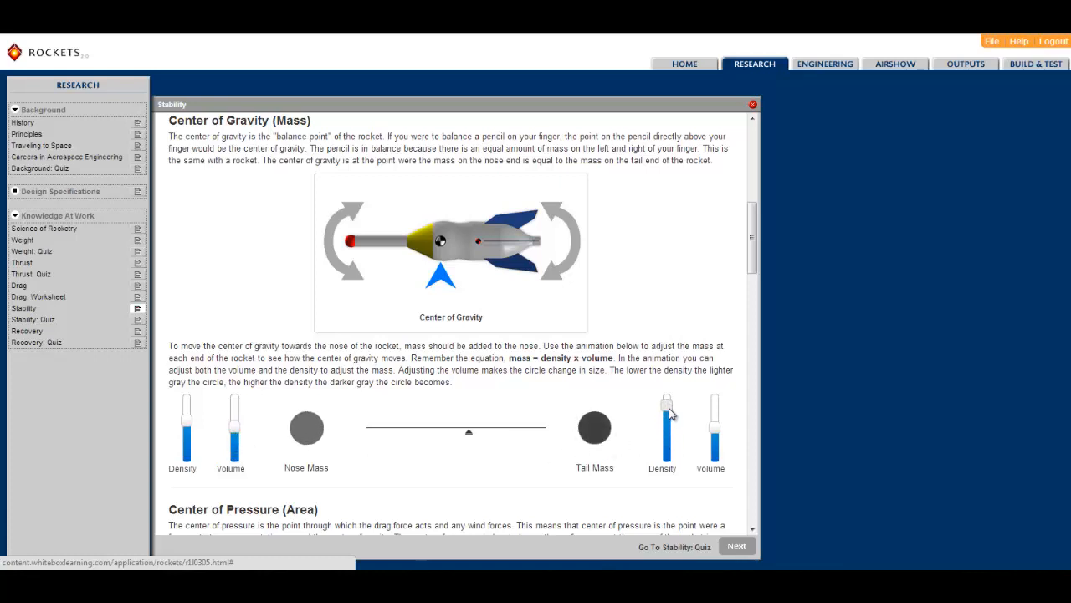
{"action": "scroll", "scroll_direction": "down", "scroll_amount": 3}
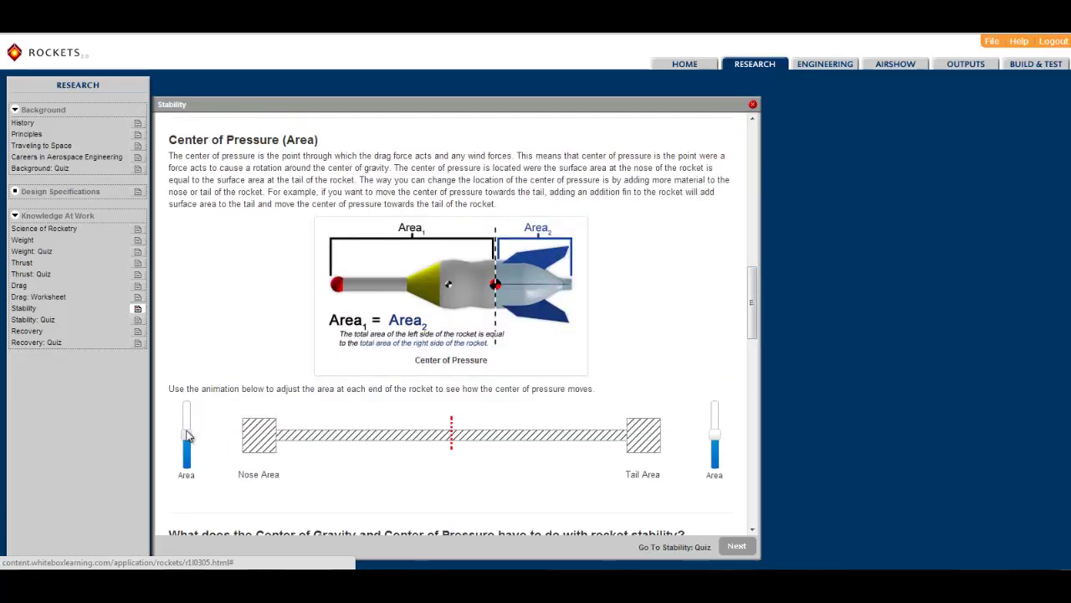
{"action": "left_click_drag", "start_coordinate": [185, 435], "coordinate": [186, 455]}
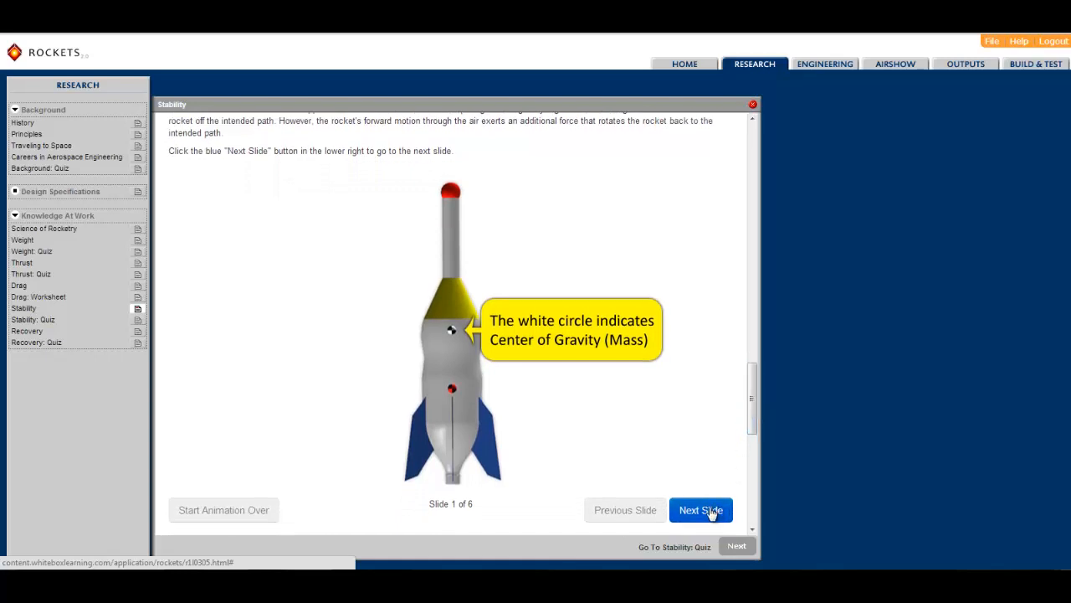
- Step through the remaining stability slides to slide 6, then move to Engineering's fin design
{"action": "left_click", "coordinate": [701, 509]}
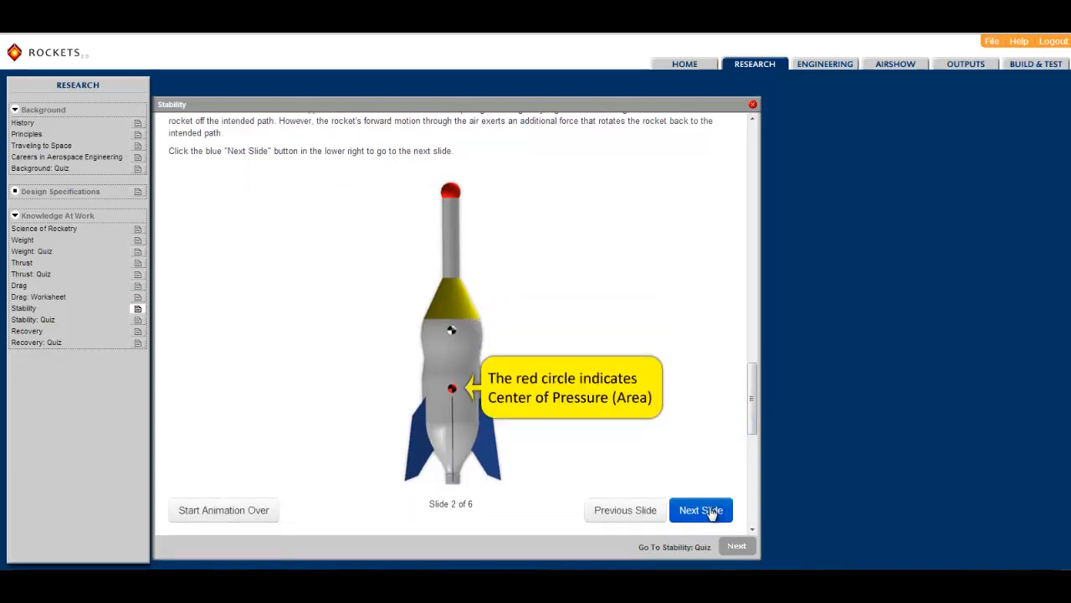
{"action": "left_click", "coordinate": [701, 509]}
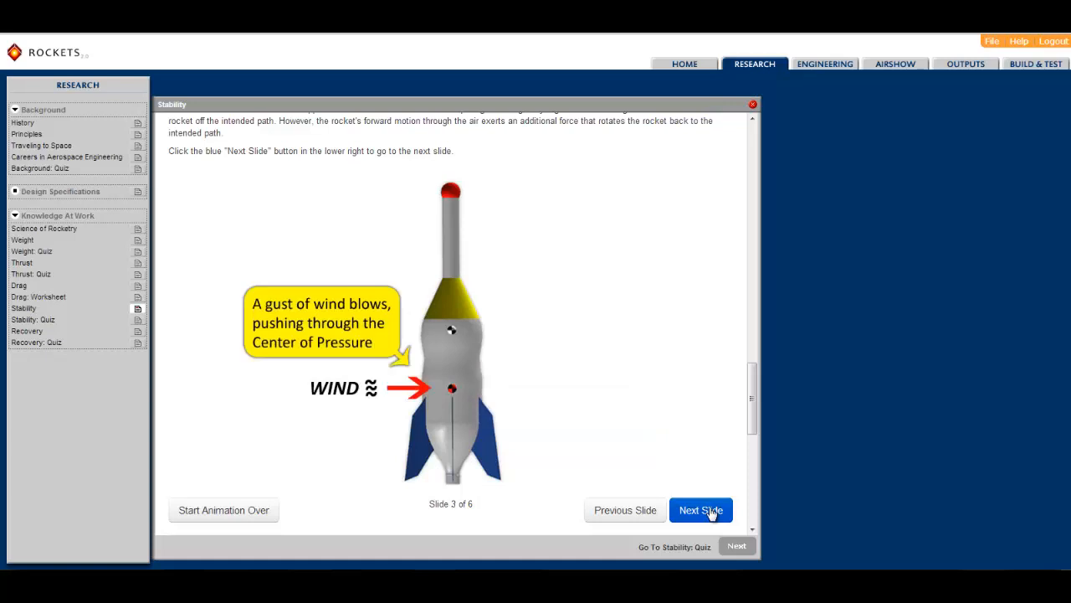
{"action": "left_click", "coordinate": [699, 509]}
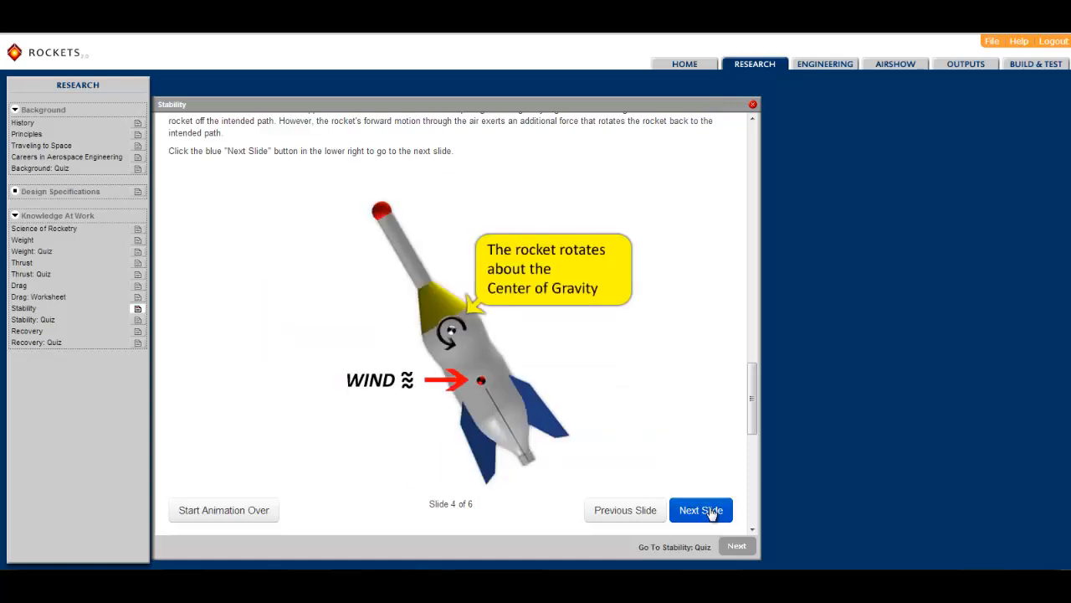
{"action": "left_click", "coordinate": [701, 509]}
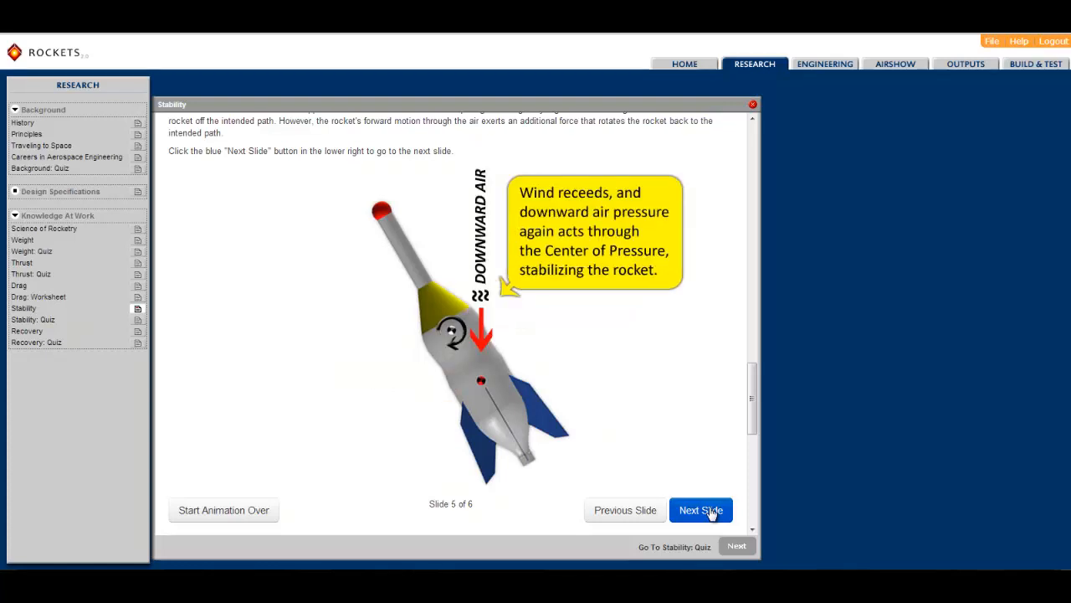
{"action": "left_click", "coordinate": [699, 509]}
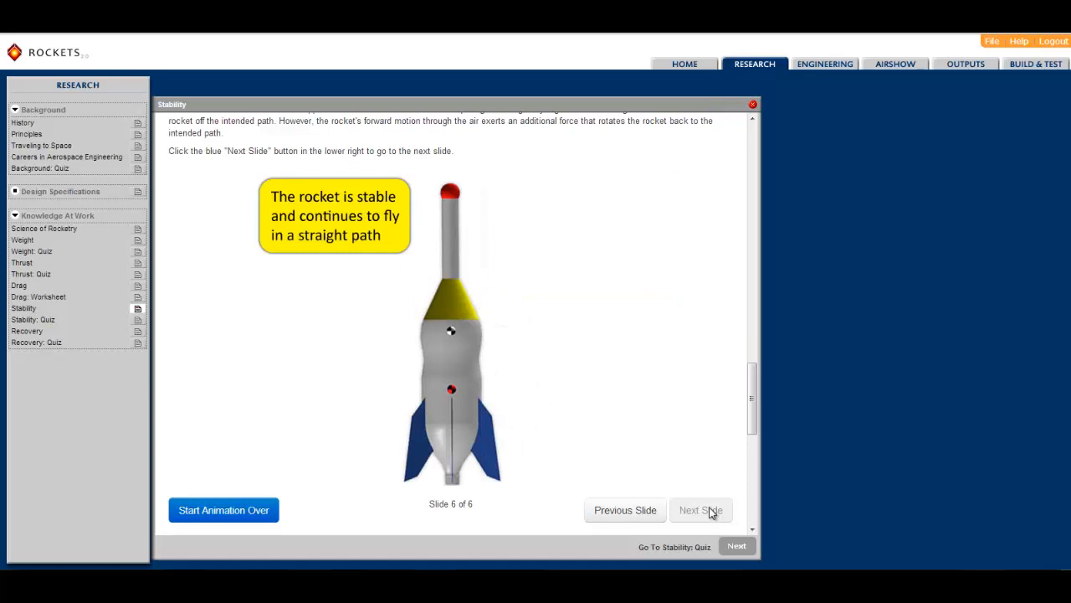
{"action": "left_click", "coordinate": [827, 62]}
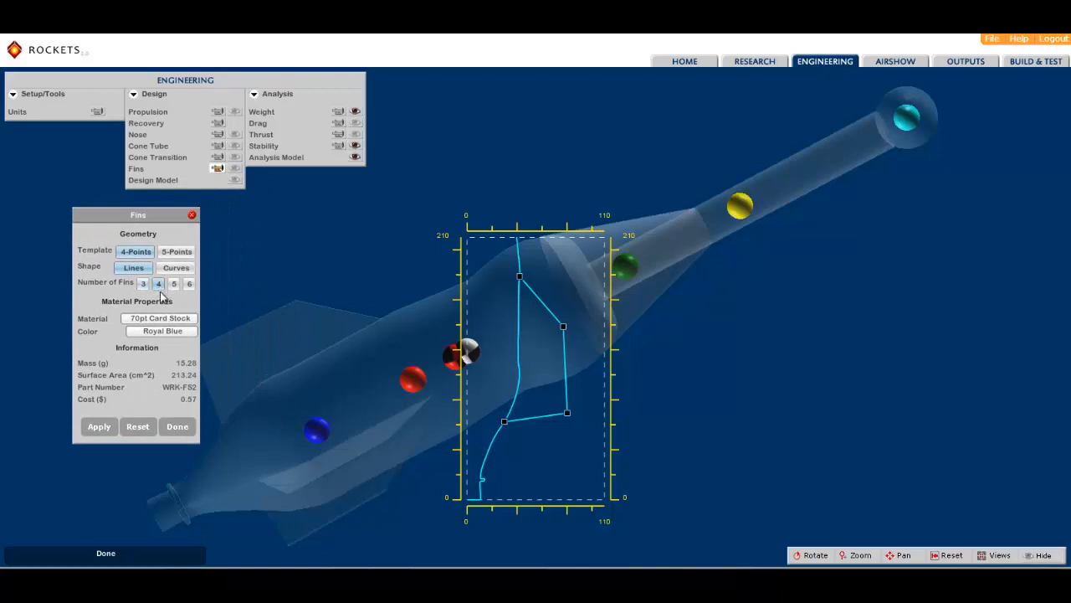
- Make the fins black and reshape the outline by moving its lower corner
{"action": "left_click", "coordinate": [158, 318]}
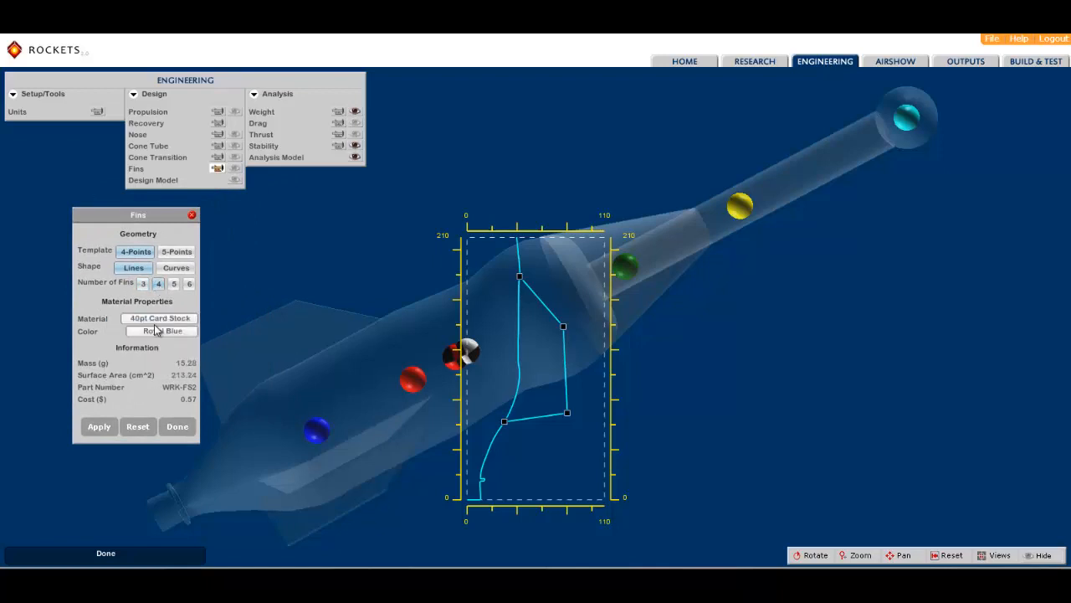
{"action": "left_click", "coordinate": [159, 332]}
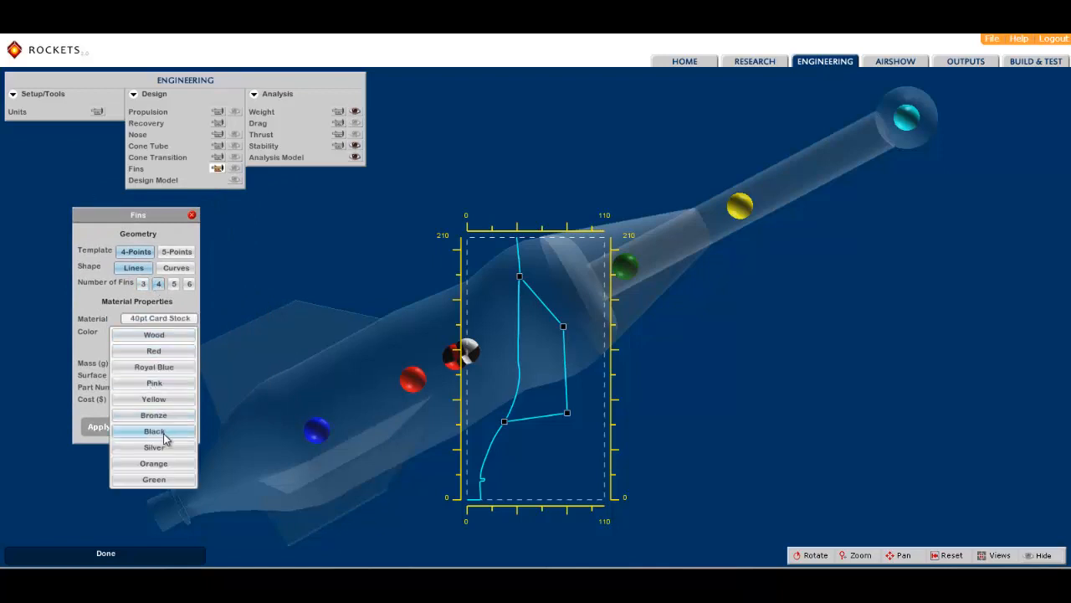
{"action": "left_click", "coordinate": [154, 432]}
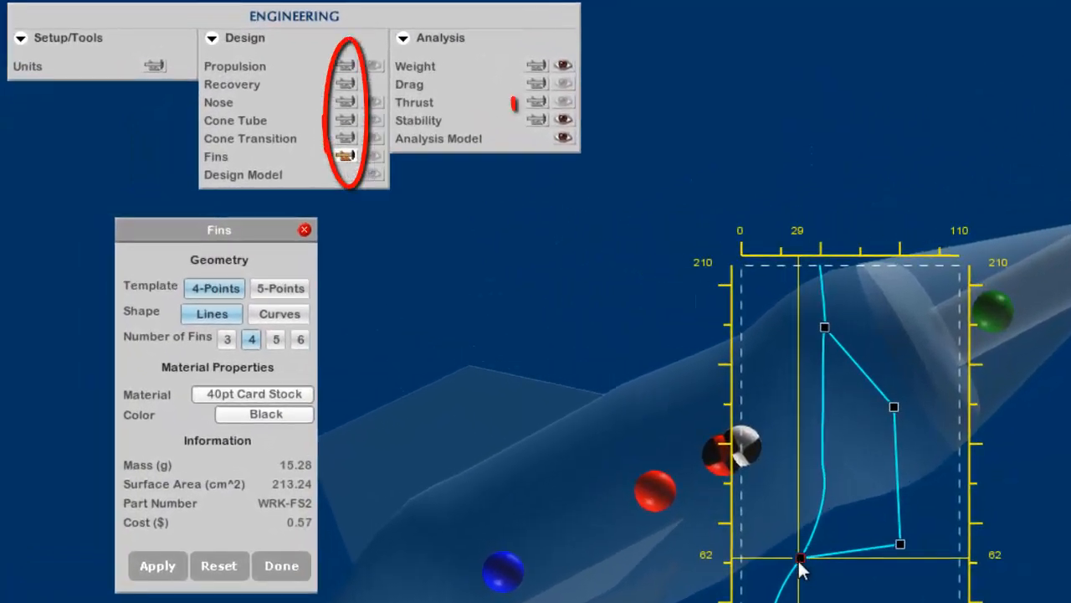
{"action": "left_click_drag", "start_coordinate": [800, 559], "coordinate": [908, 556]}
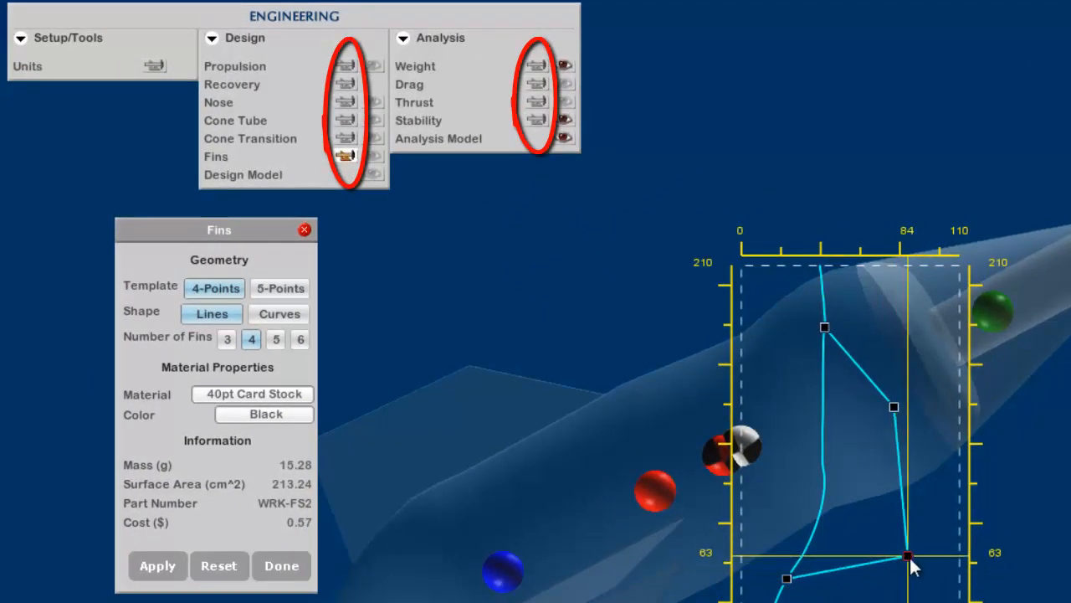
{"action": "left_click_drag", "start_coordinate": [907, 556], "coordinate": [893, 408]}
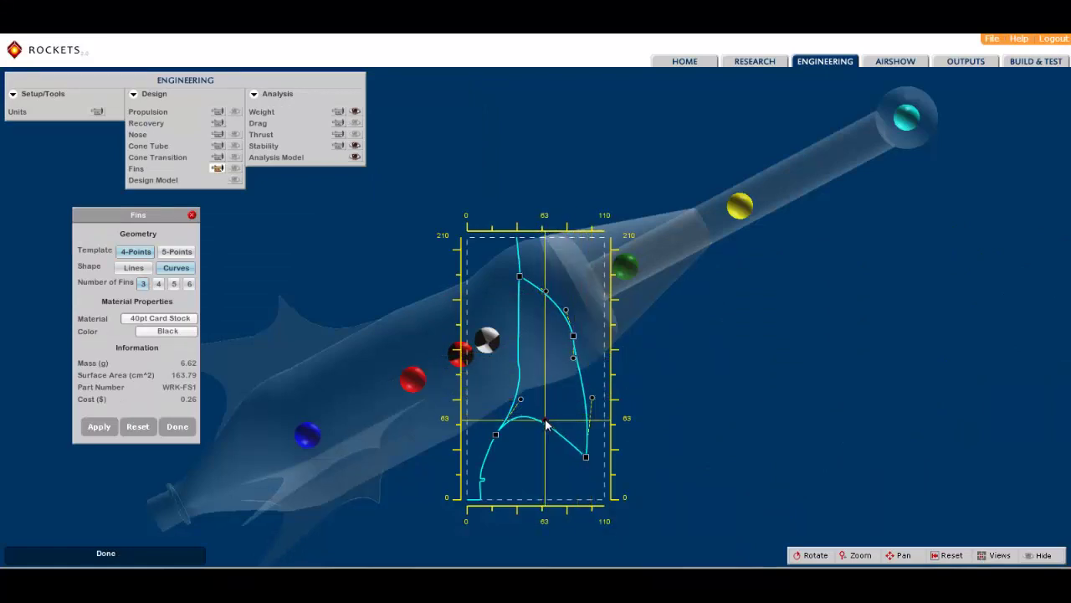
- Switch the fin material to balsa wood and apply the new fin design
{"action": "left_click", "coordinate": [159, 318]}
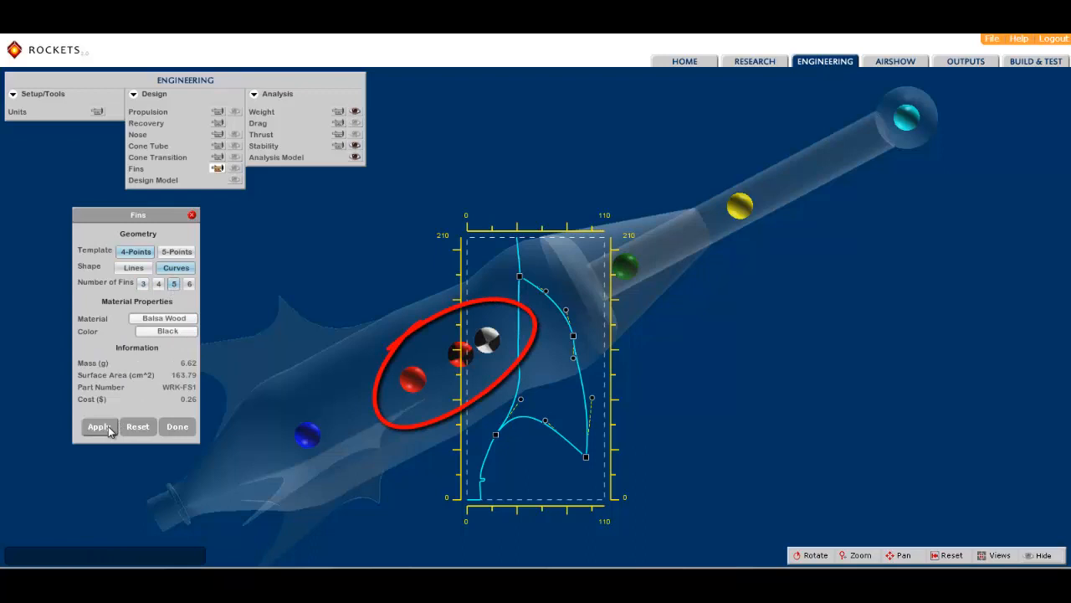
{"action": "left_click", "coordinate": [99, 427]}
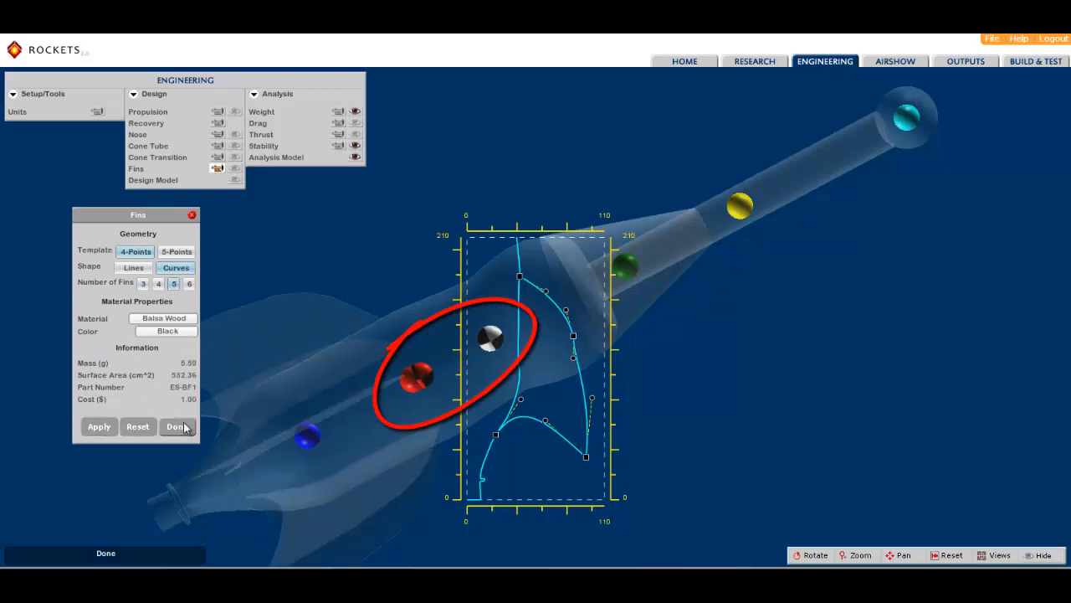
{"action": "left_click", "coordinate": [177, 427]}
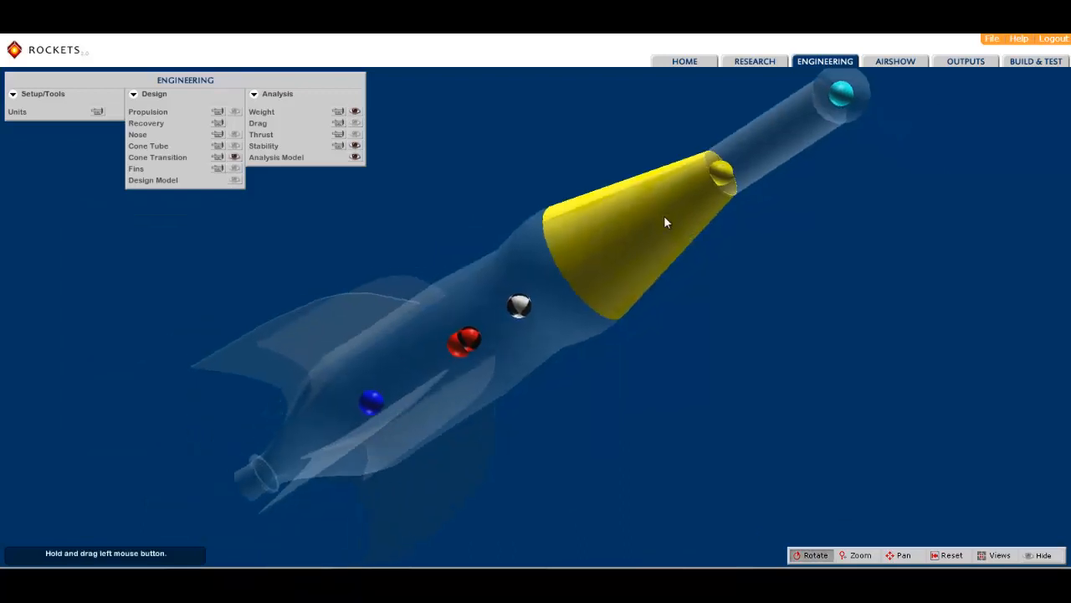
- Orbit the rocket through nose-on, side and angled views, then go to the Airshow
{"action": "left_click_drag", "start_coordinate": [666, 221], "coordinate": [573, 303]}
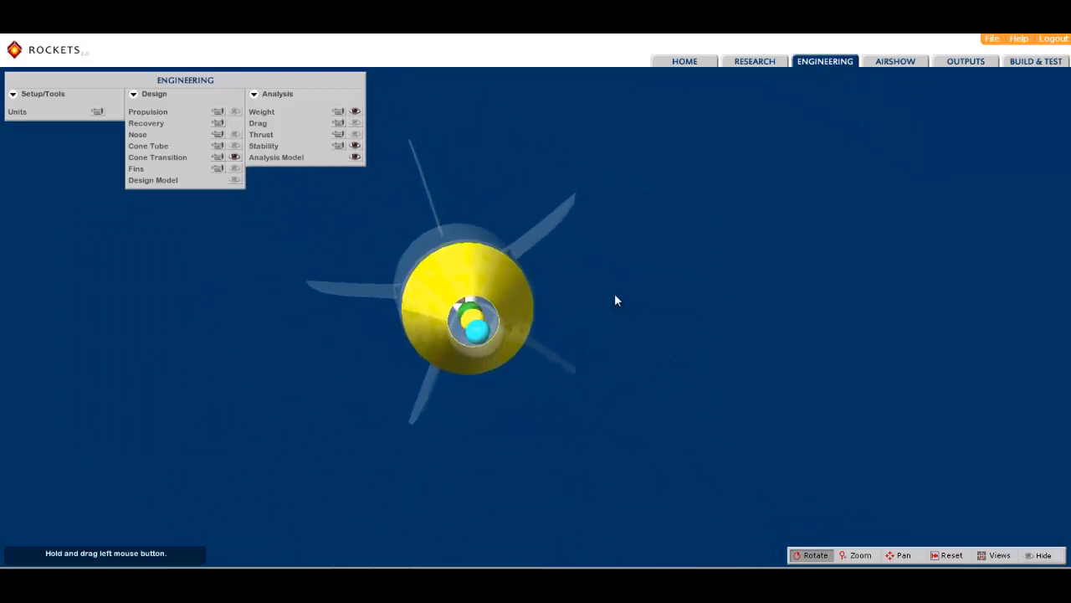
{"action": "left_click_drag", "start_coordinate": [619, 302], "coordinate": [601, 321]}
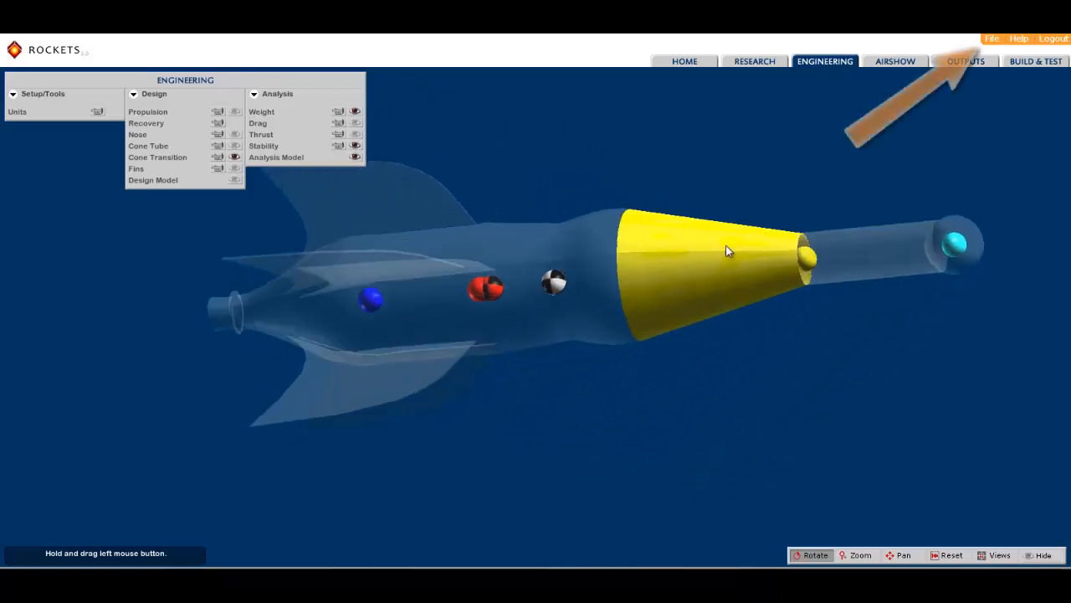
{"action": "left_click_drag", "start_coordinate": [728, 251], "coordinate": [700, 204]}
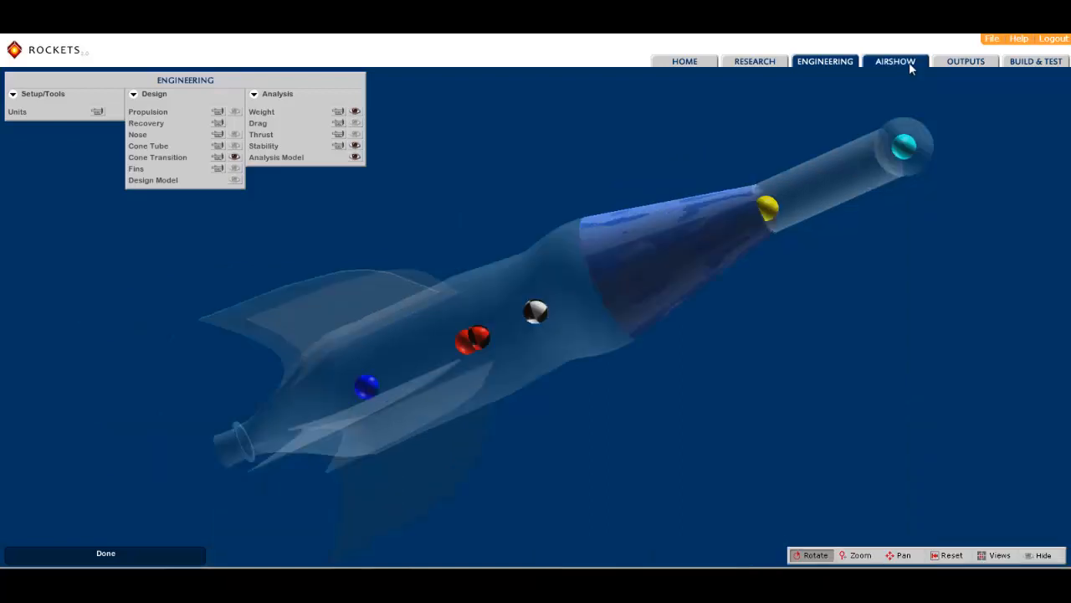
{"action": "left_click", "coordinate": [897, 62]}
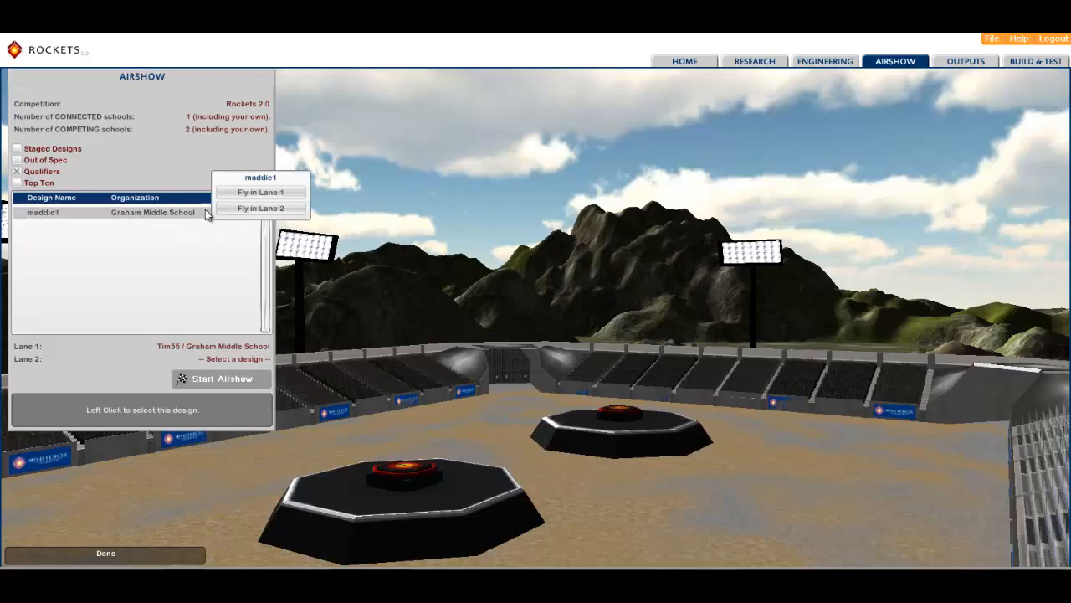
- Start the Airshow flight of both lane designs and finish to show the results table
{"action": "left_click", "coordinate": [261, 207]}
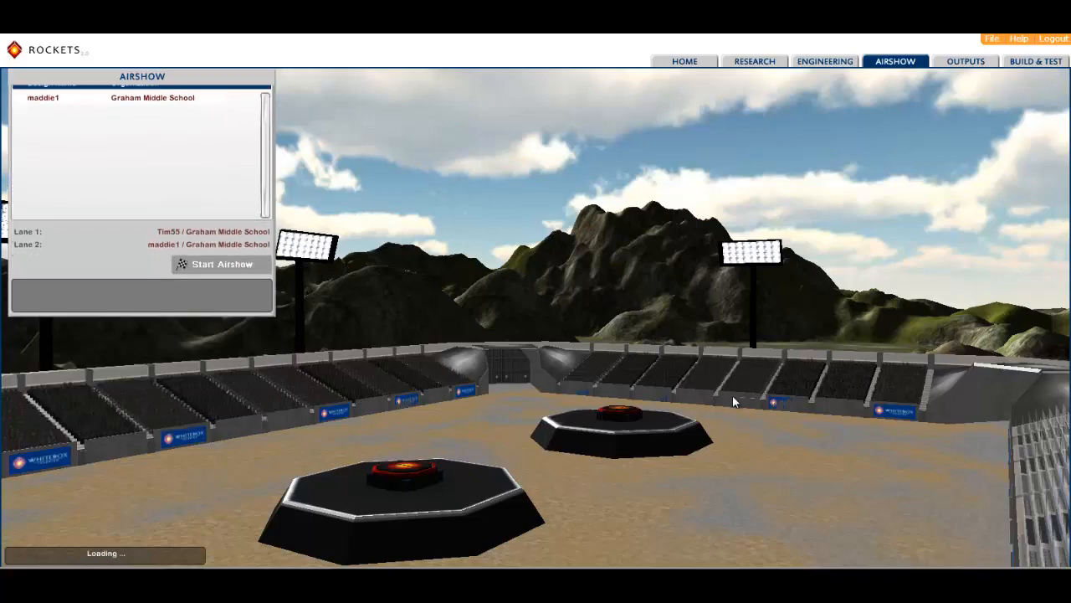
{"action": "left_click", "coordinate": [221, 264]}
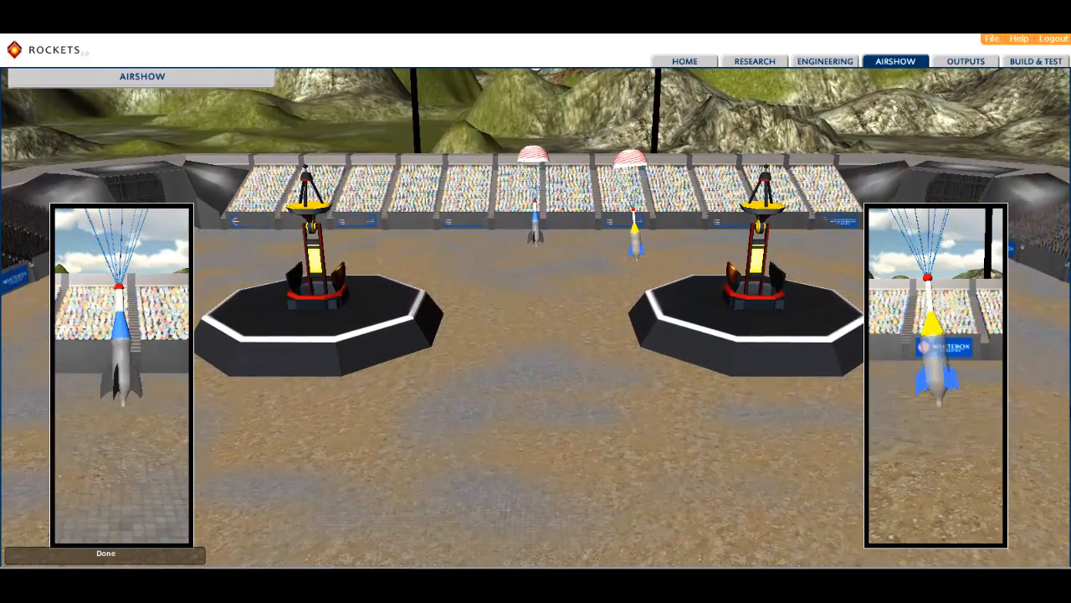
{"action": "left_click", "coordinate": [106, 552]}
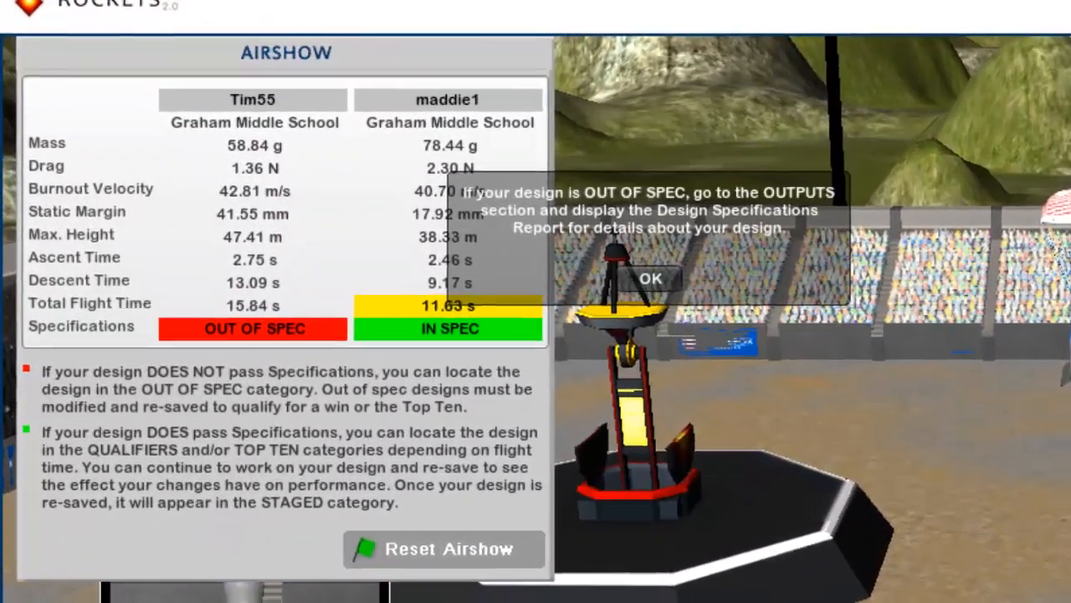
- Dismiss the out-of-spec notice on the flight results
{"action": "left_click", "coordinate": [657, 278]}
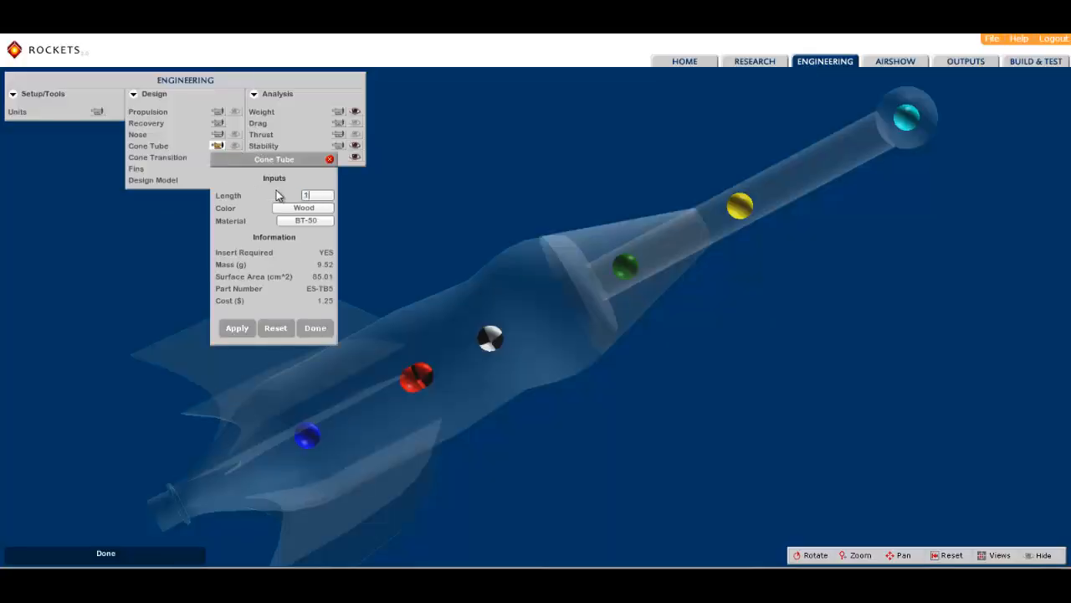
- Set the cone tube length to 180 and the cone transition length to 90
{"action": "type", "text": "180.00"}
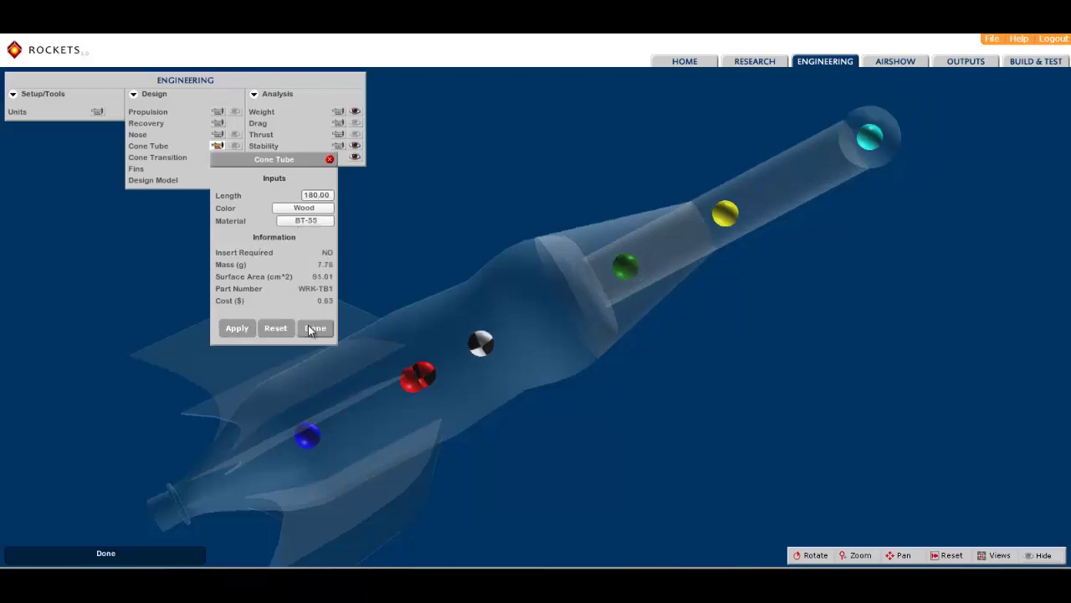
{"action": "left_click", "coordinate": [315, 328]}
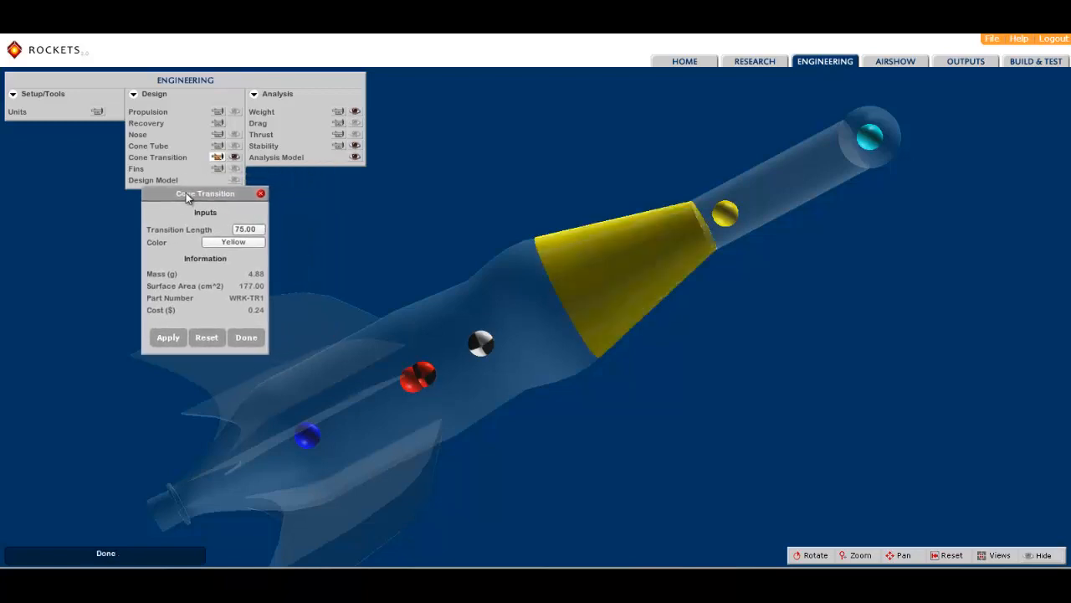
{"action": "left_click", "coordinate": [245, 229]}
{"action": "type", "text": "90"}
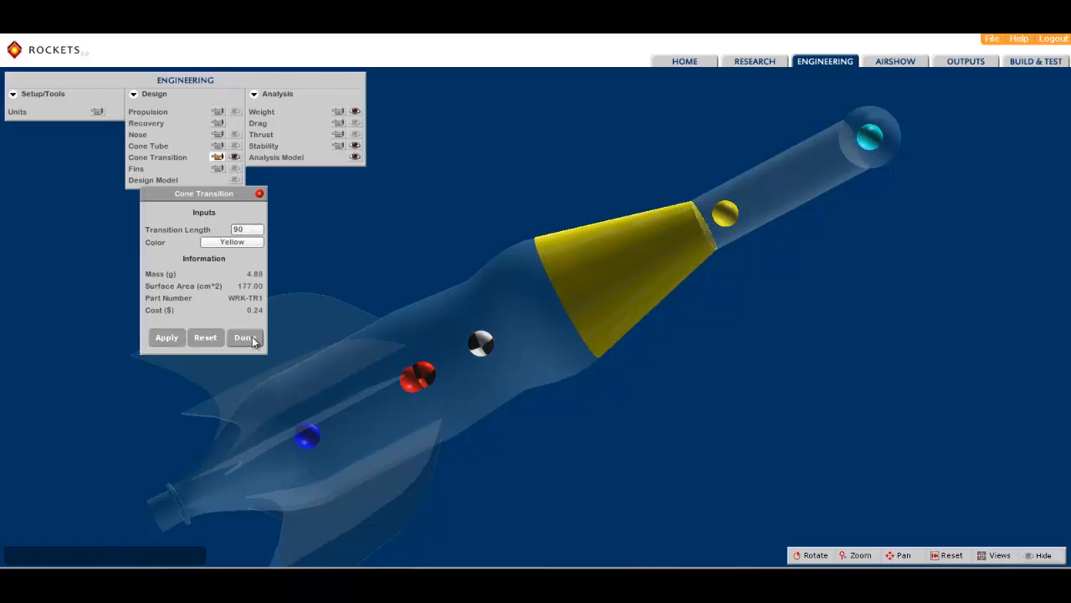
{"action": "left_click", "coordinate": [245, 338]}
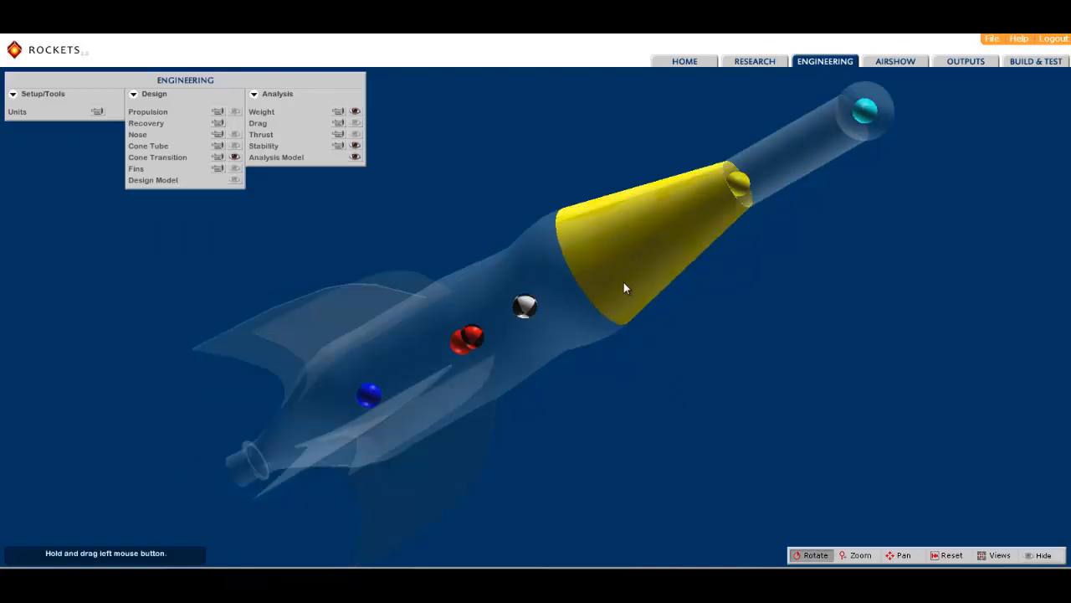
{"action": "left_click_drag", "start_coordinate": [623, 288], "coordinate": [727, 378]}
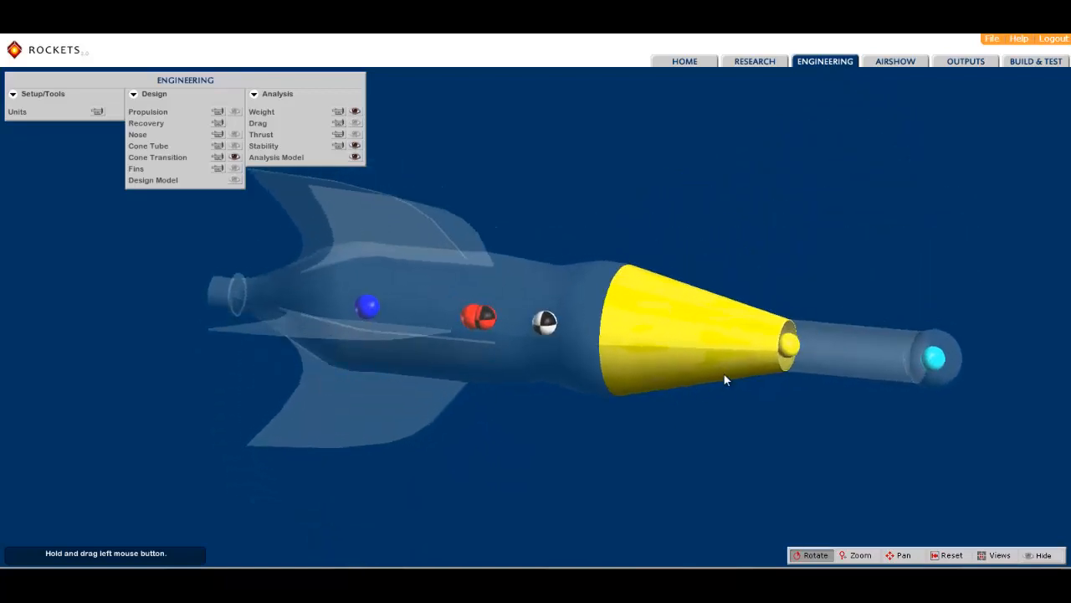
{"action": "left_click_drag", "start_coordinate": [723, 378], "coordinate": [590, 137]}
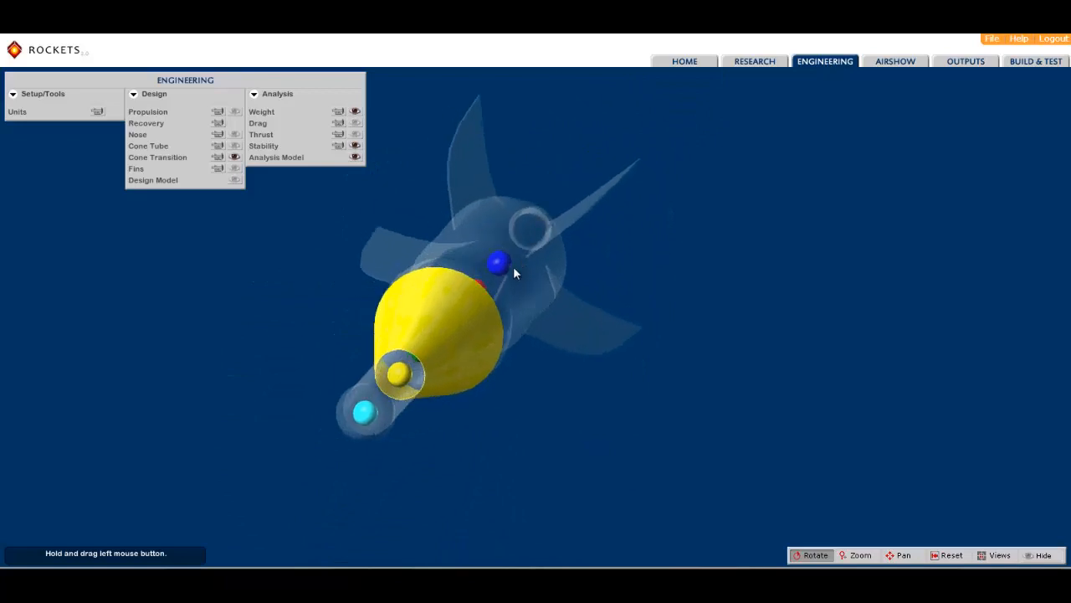
{"action": "left_click_drag", "start_coordinate": [516, 271], "coordinate": [532, 231]}
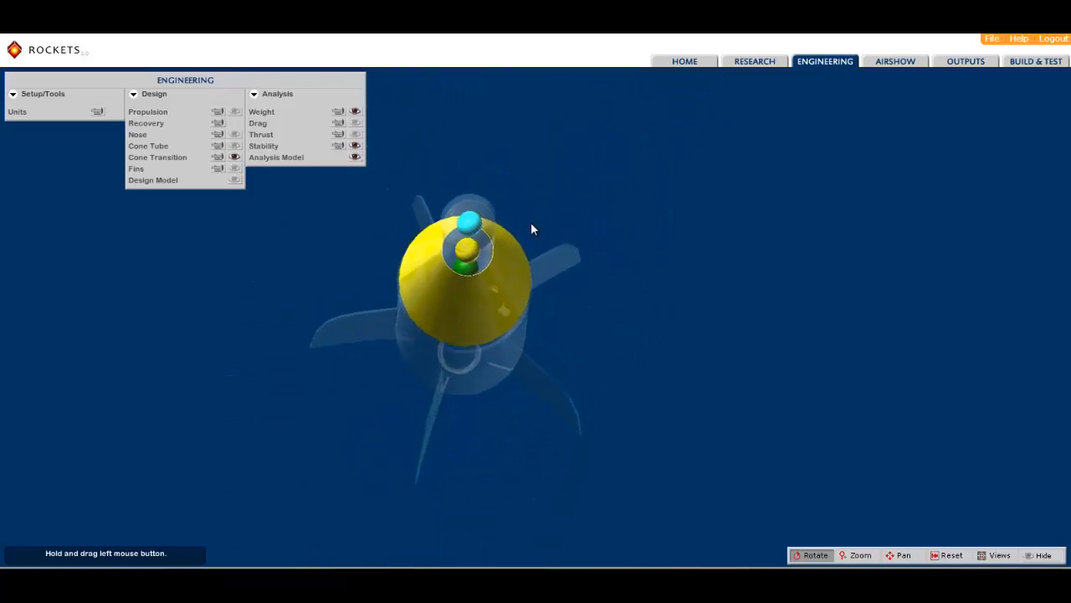
{"action": "left_click_drag", "start_coordinate": [532, 231], "coordinate": [533, 244]}
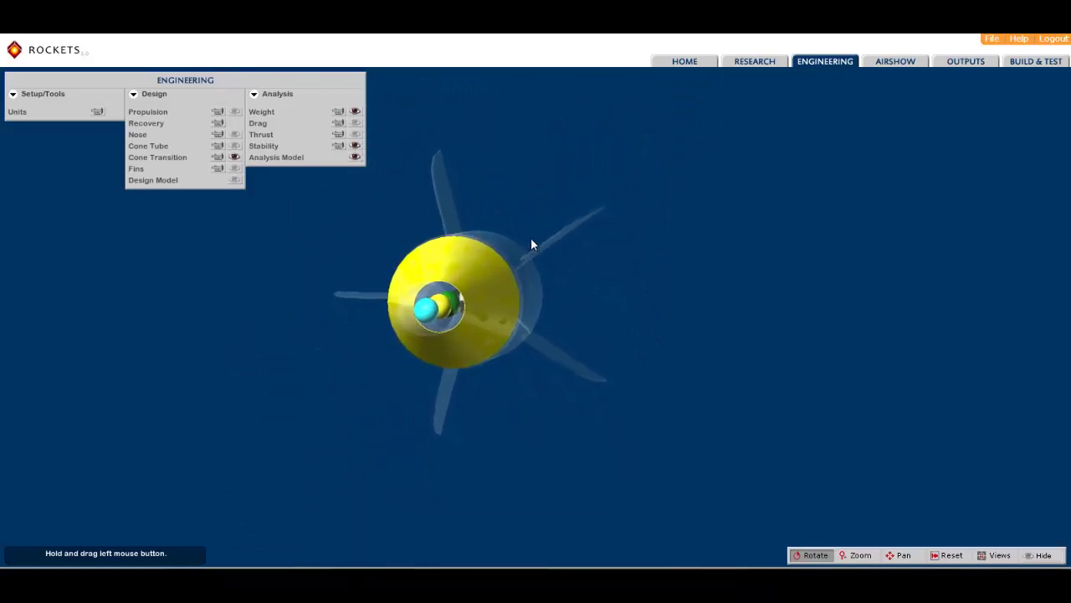
{"action": "left_click_drag", "start_coordinate": [532, 242], "coordinate": [653, 182]}
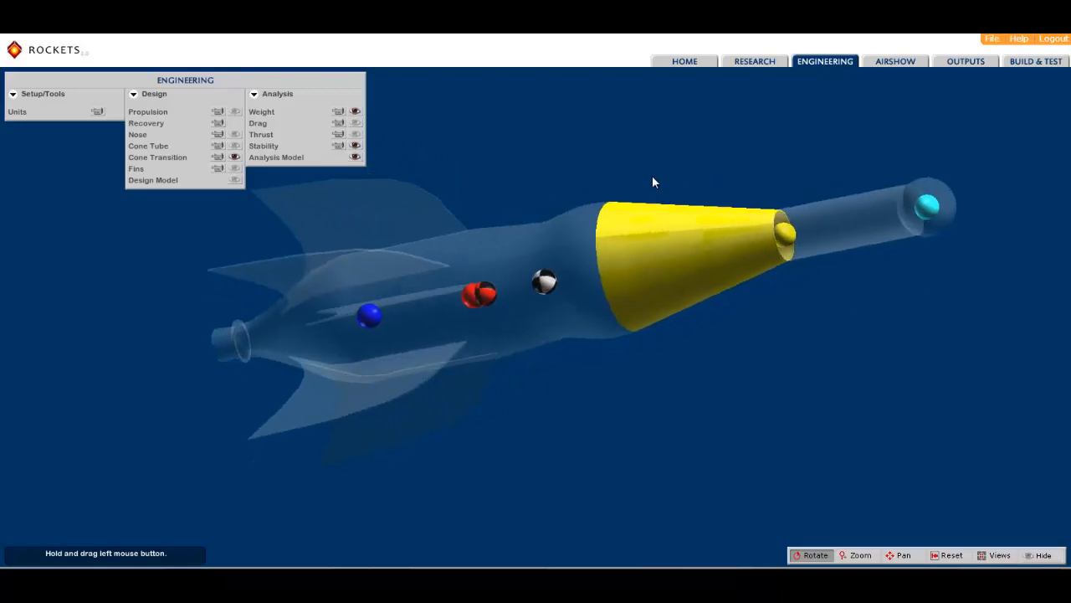
{"action": "left_click_drag", "start_coordinate": [654, 182], "coordinate": [699, 221]}
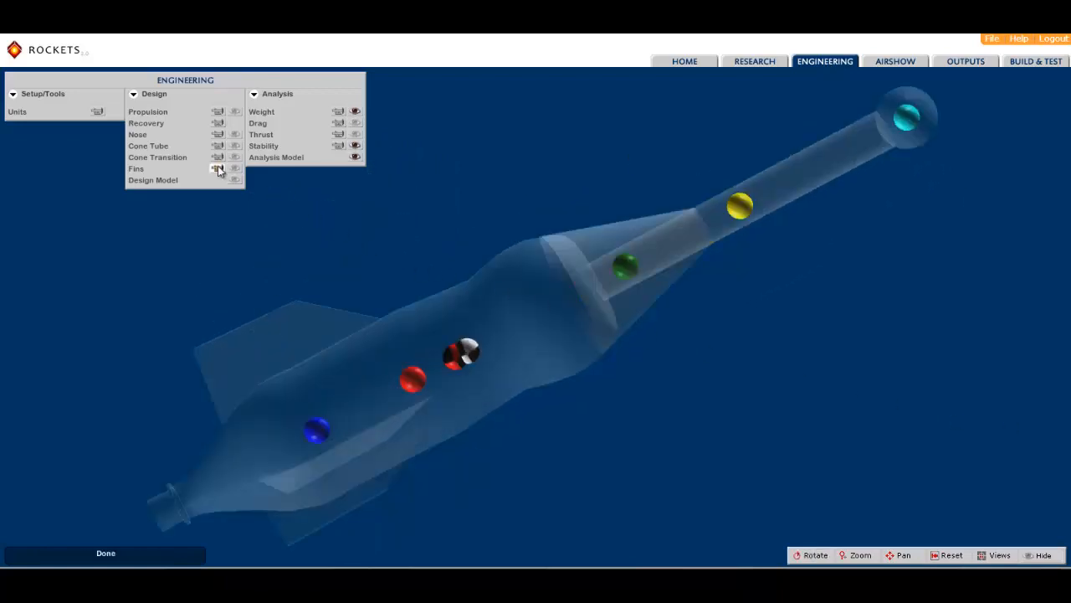
- Apply the current fin design to the rocket from the Fins editor
{"action": "left_click", "coordinate": [217, 167]}
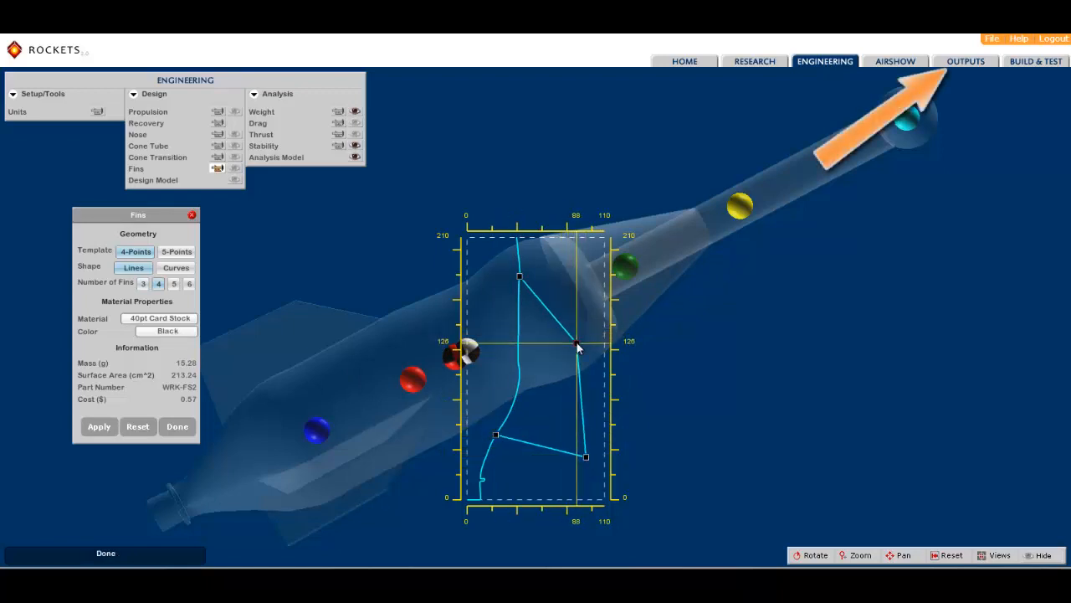
{"action": "left_click", "coordinate": [99, 427]}
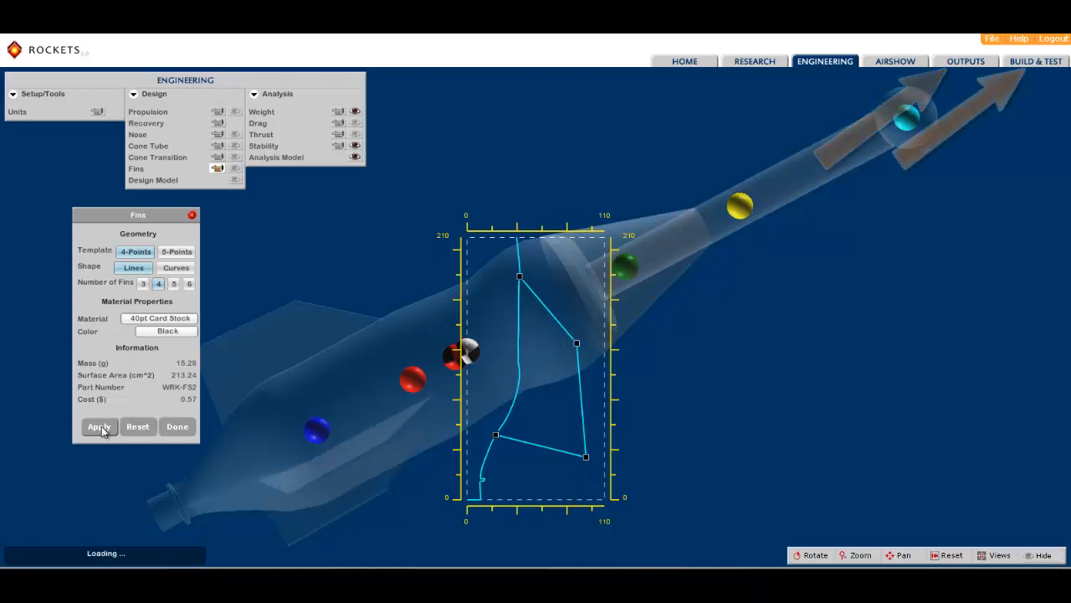
{"action": "left_click", "coordinate": [98, 426]}
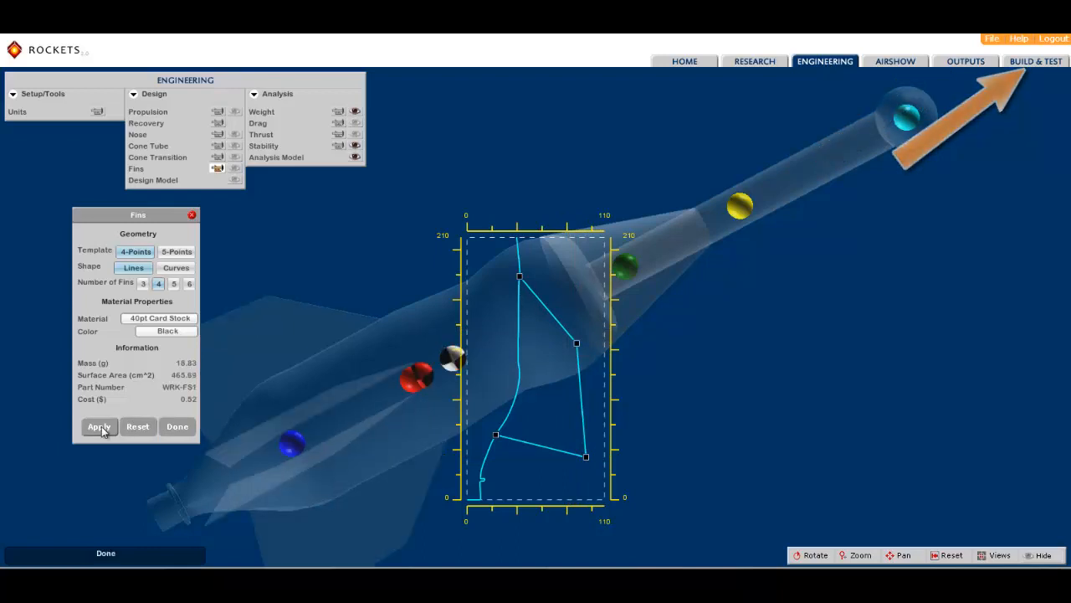
- Review the Design Specifications report and legal-size print templates, then go to Build & Test
{"action": "left_click", "coordinate": [964, 60]}
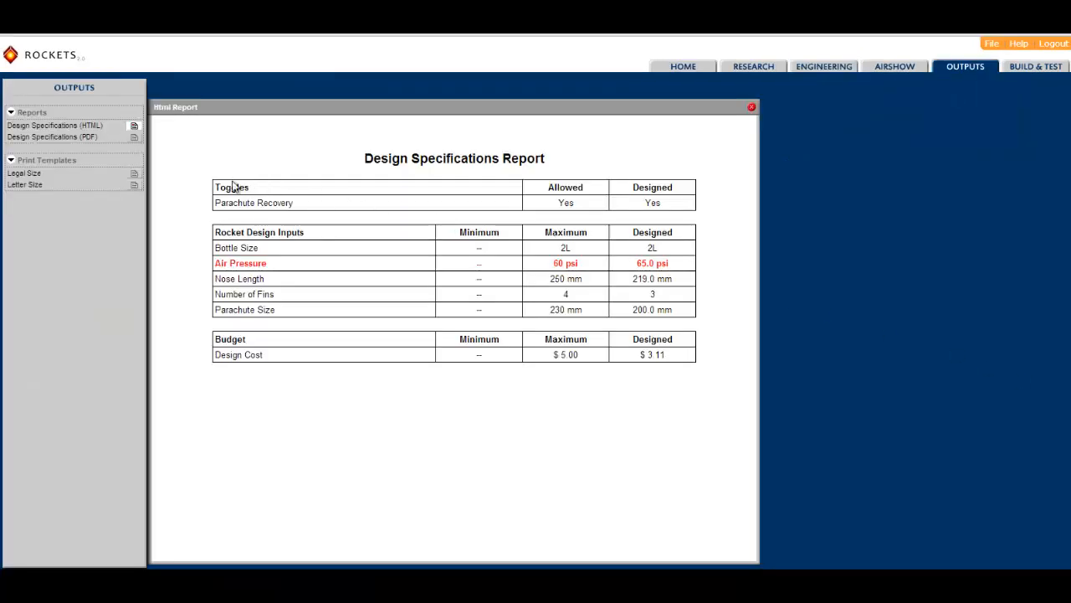
{"action": "left_click", "coordinate": [24, 172]}
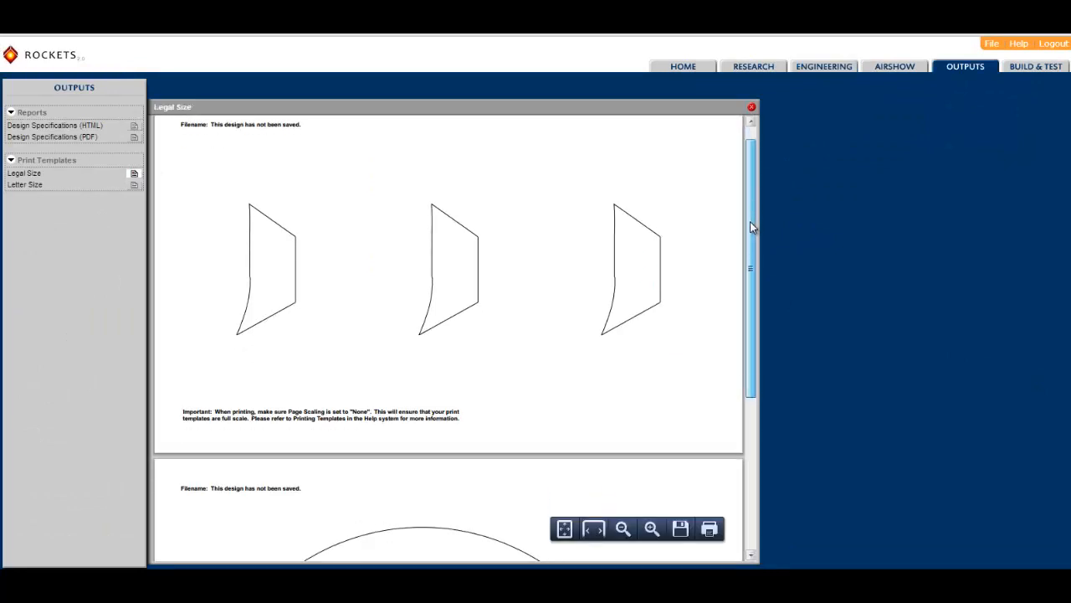
{"action": "scroll", "scroll_direction": "down", "scroll_amount": 3}
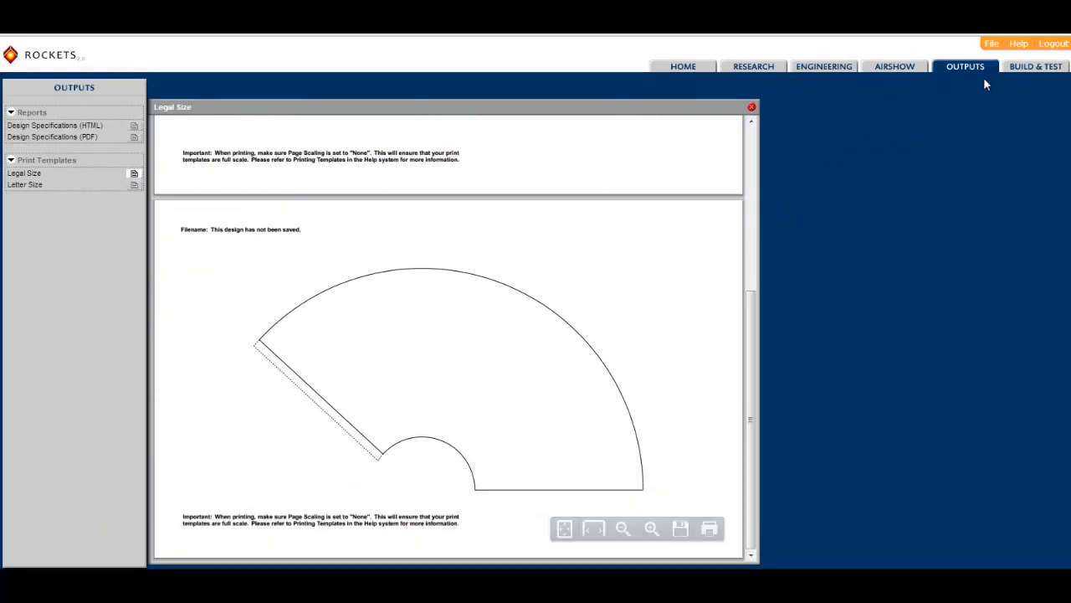
{"action": "left_click", "coordinate": [1038, 67]}
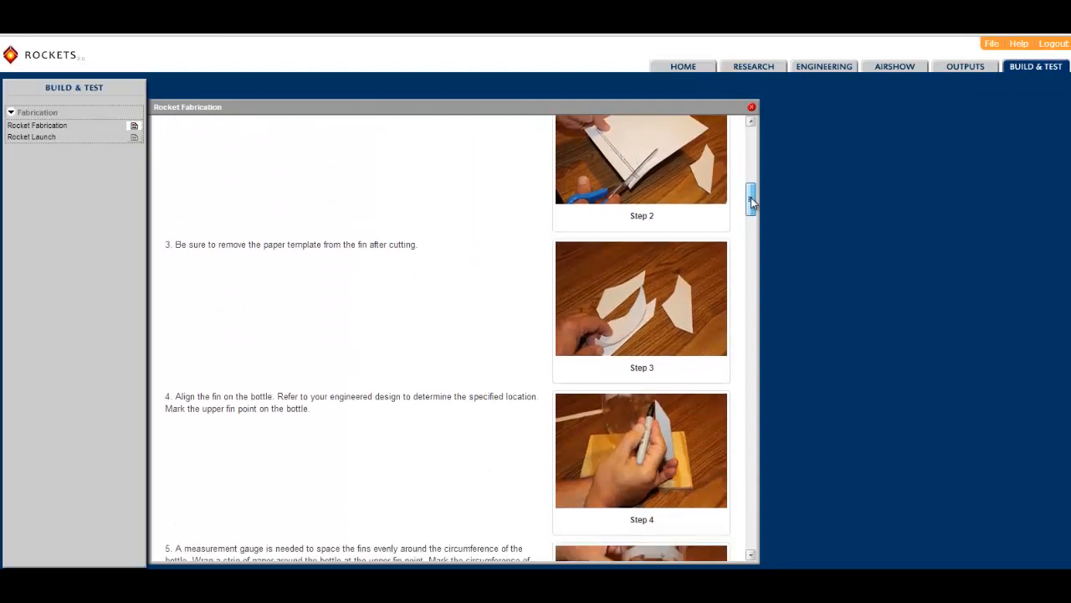
- View the Rocket Launch instructions, scrolling through the launch and parachute-packing steps
{"action": "left_click", "coordinate": [30, 137]}
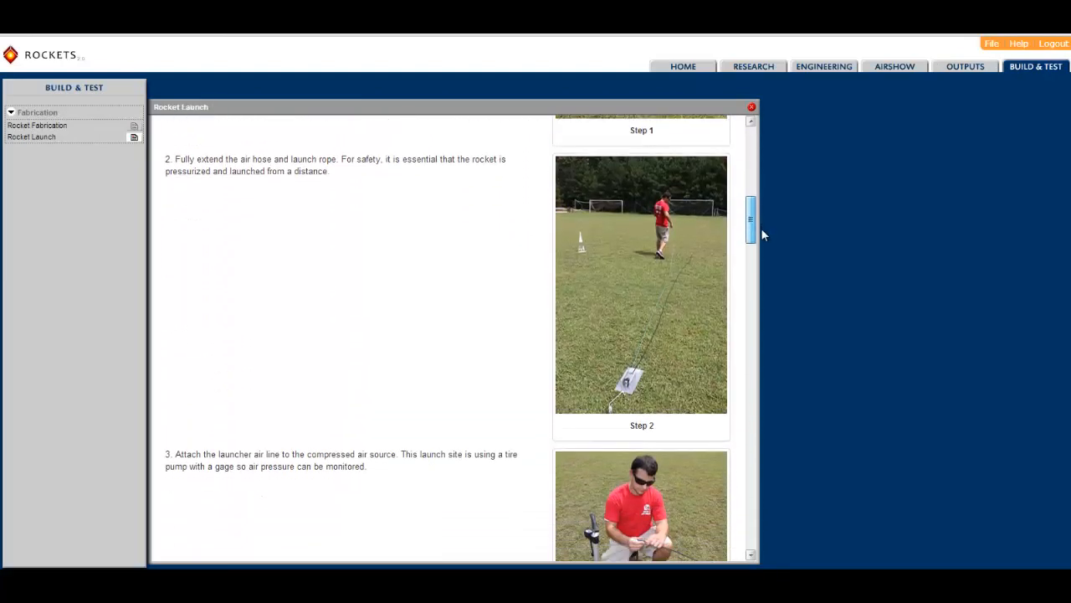
{"action": "scroll", "scroll_direction": "down", "scroll_amount": 3}
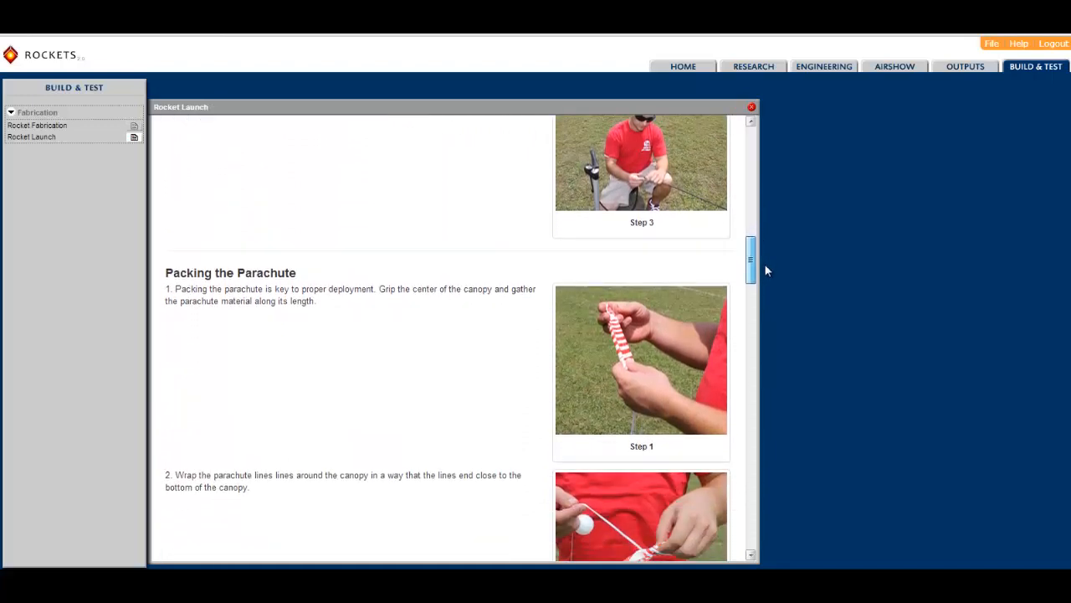
{"action": "scroll", "scroll_direction": "down", "scroll_amount": 3}
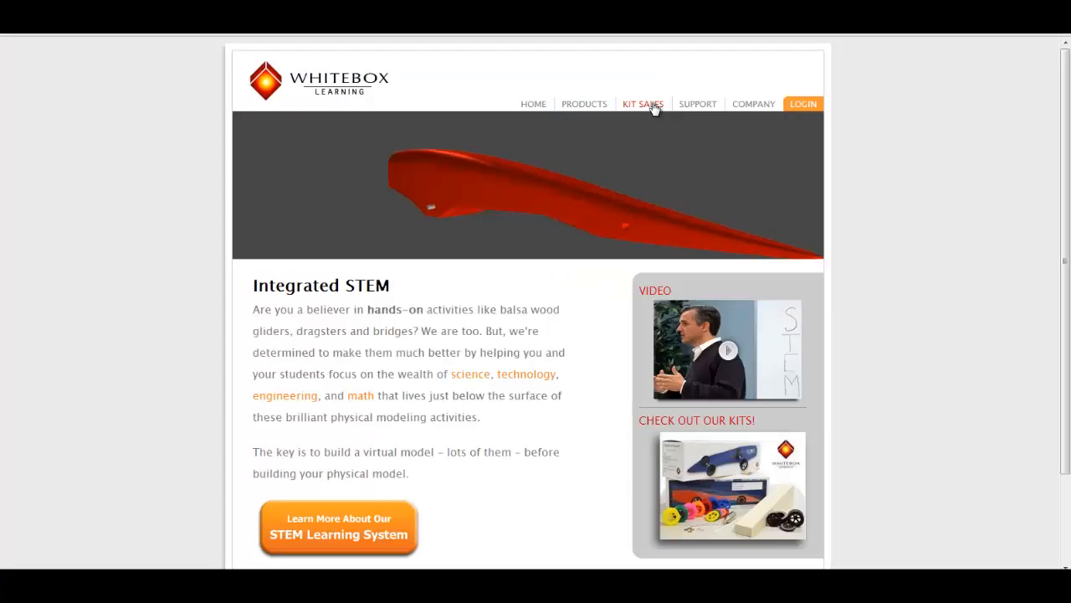
- Go to Kit Sales and show the Rockets 2.0 Bottle Rocket Kits product image enlarged
{"action": "left_click", "coordinate": [643, 104]}
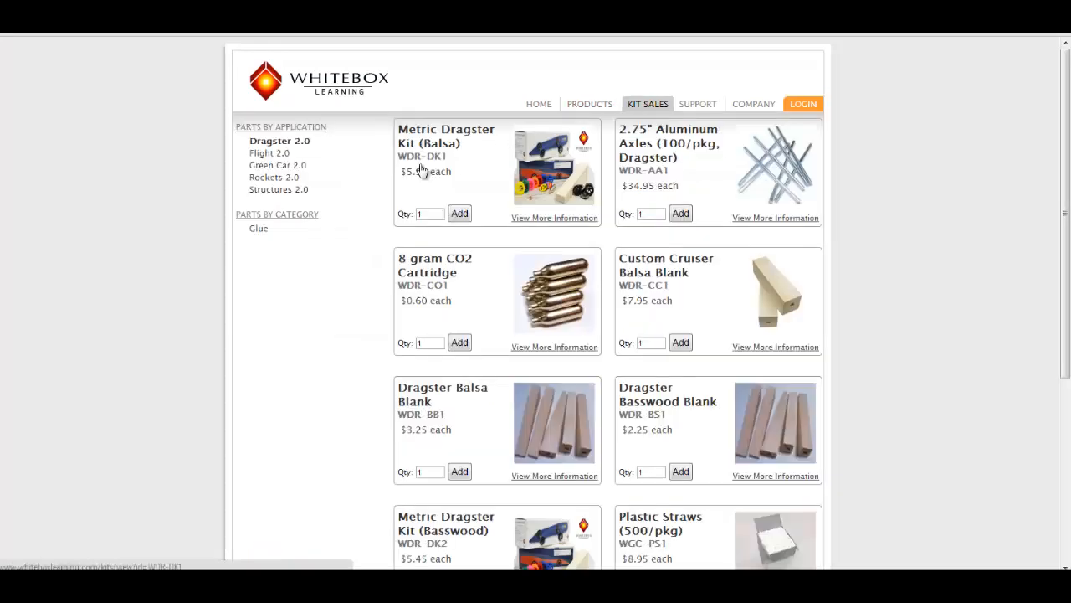
{"action": "left_click", "coordinate": [278, 177]}
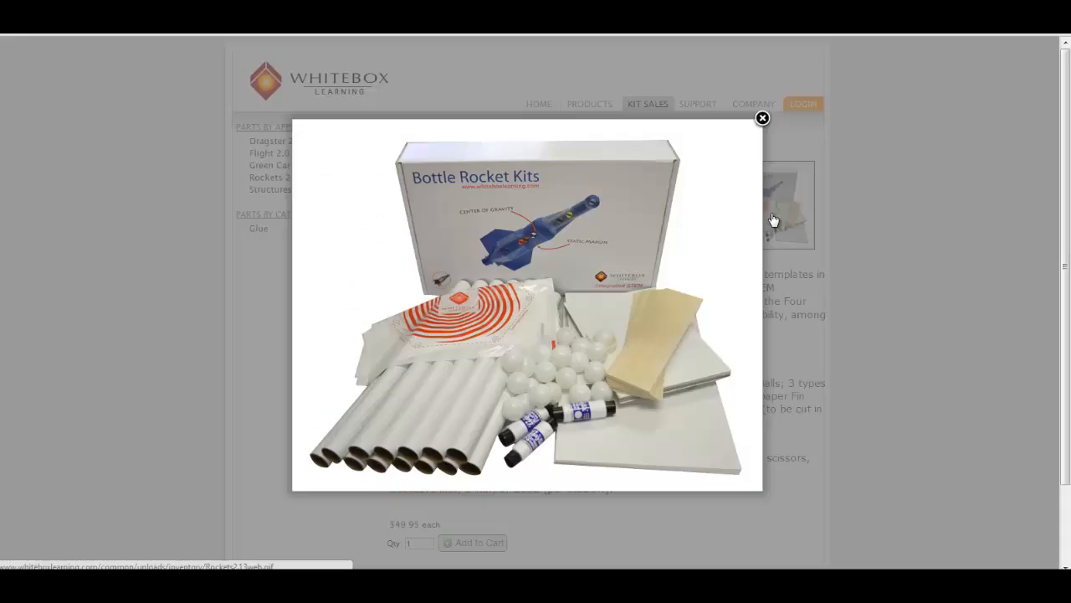
{"action": "mouse_move", "coordinate": [1043, 467]}
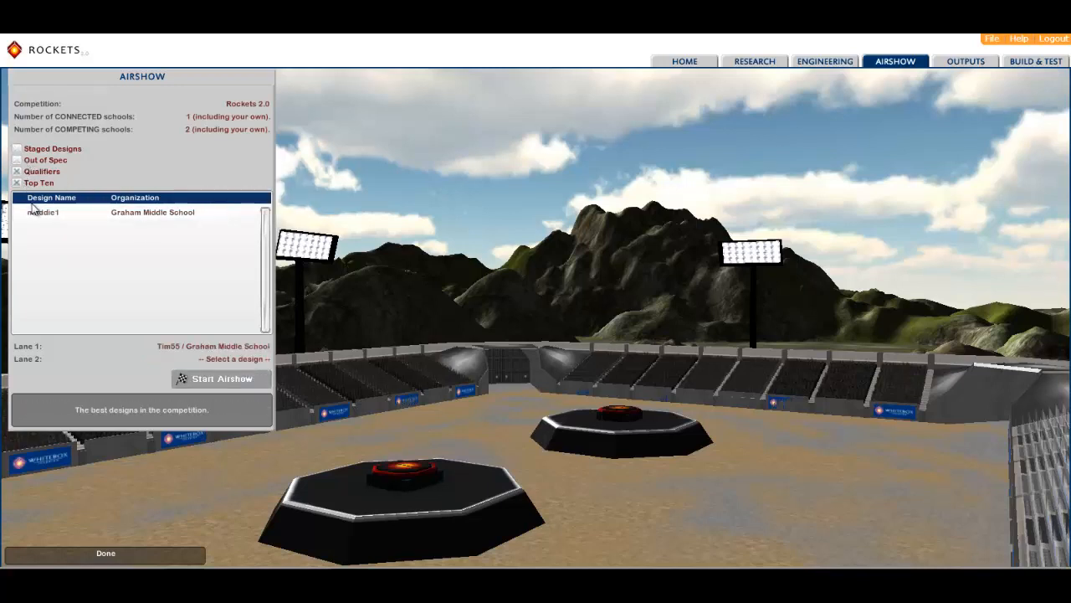
- Assign maddie1 from the Top Ten list to Lane 2 alongside Tim55
{"action": "left_click", "coordinate": [43, 211]}
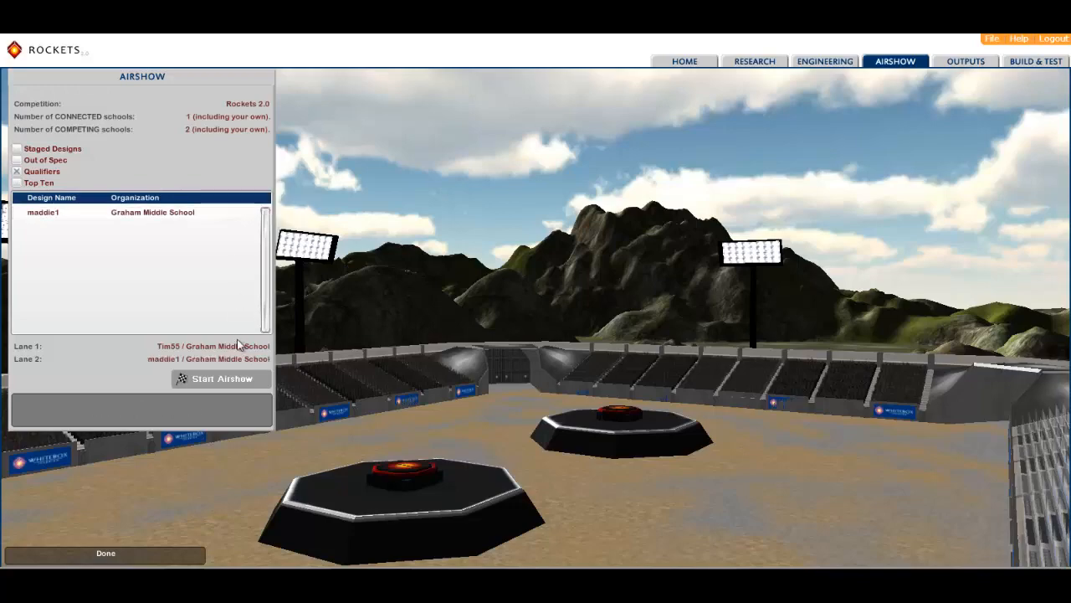